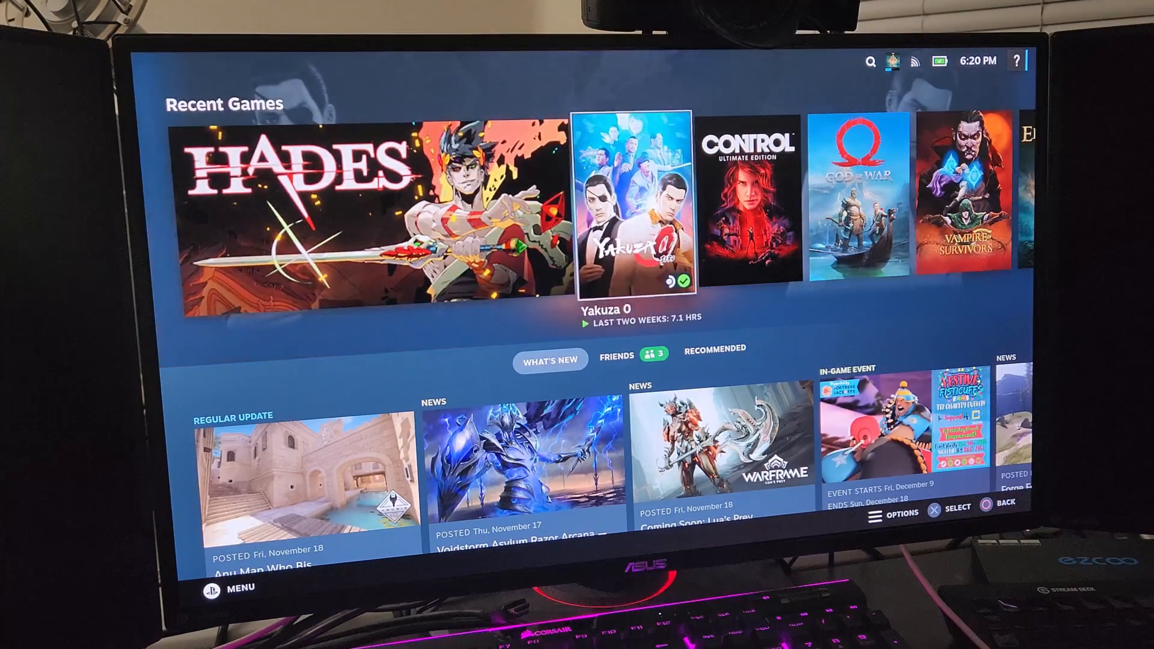
Scroll right along the Recent Games shelf toward Hades.
scroll(right, 3)
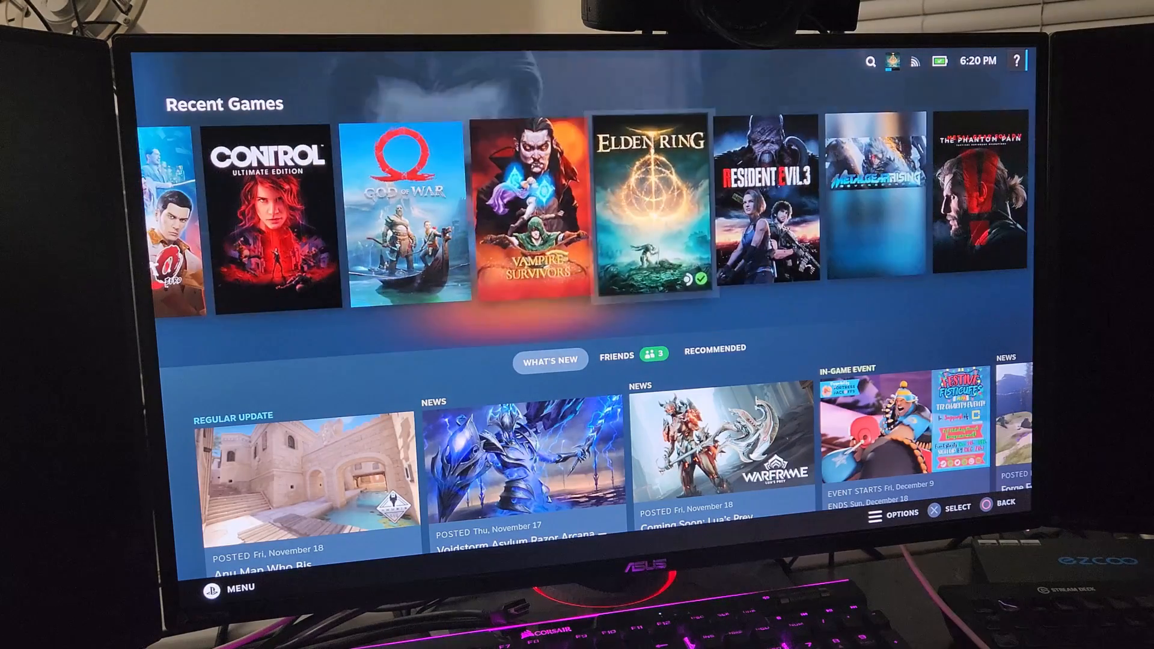
scroll(right, 3)
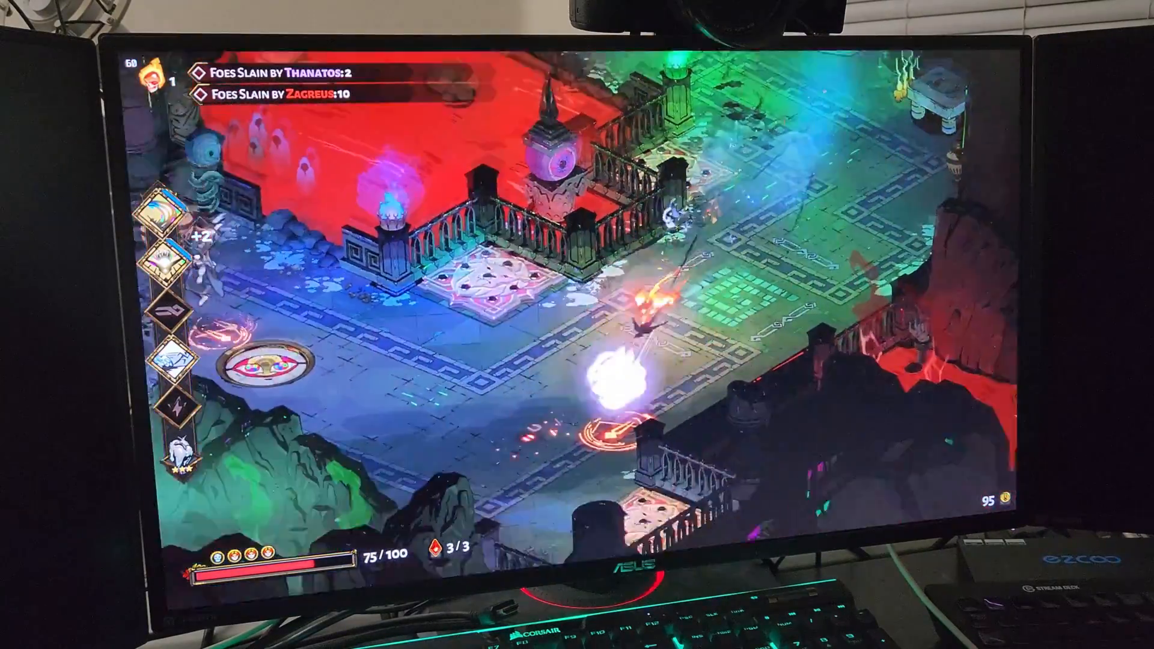
Pause the Hades run and quit the game from the Paused menu.
key(Escape)
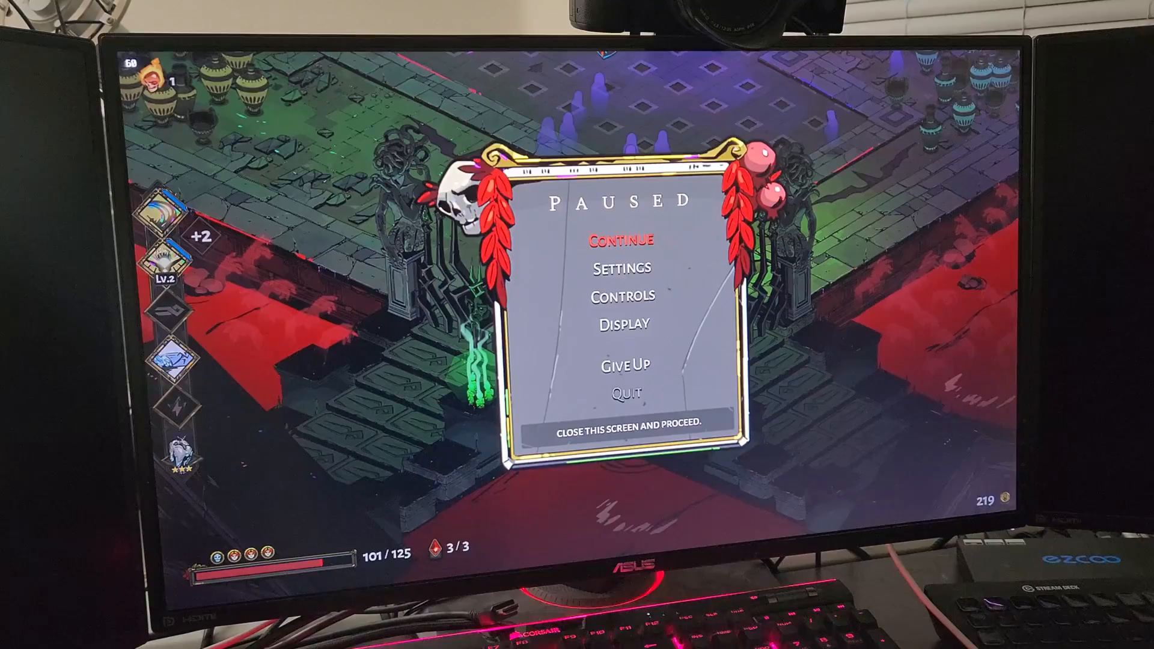
click(631, 324)
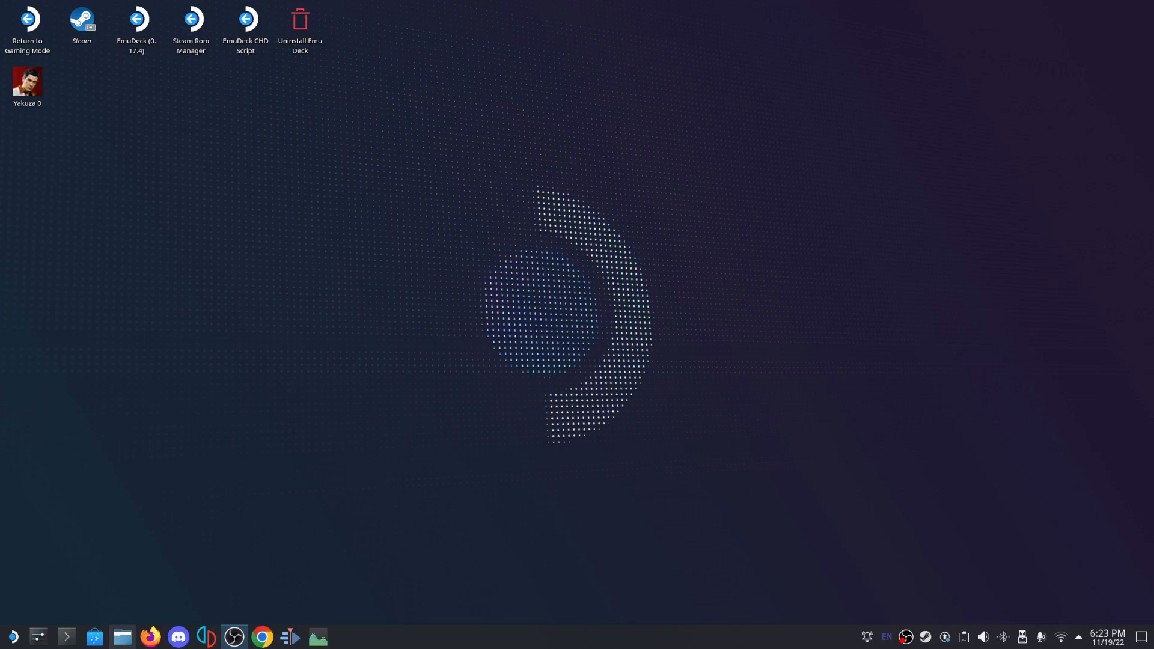
mouse_move(677, 310)
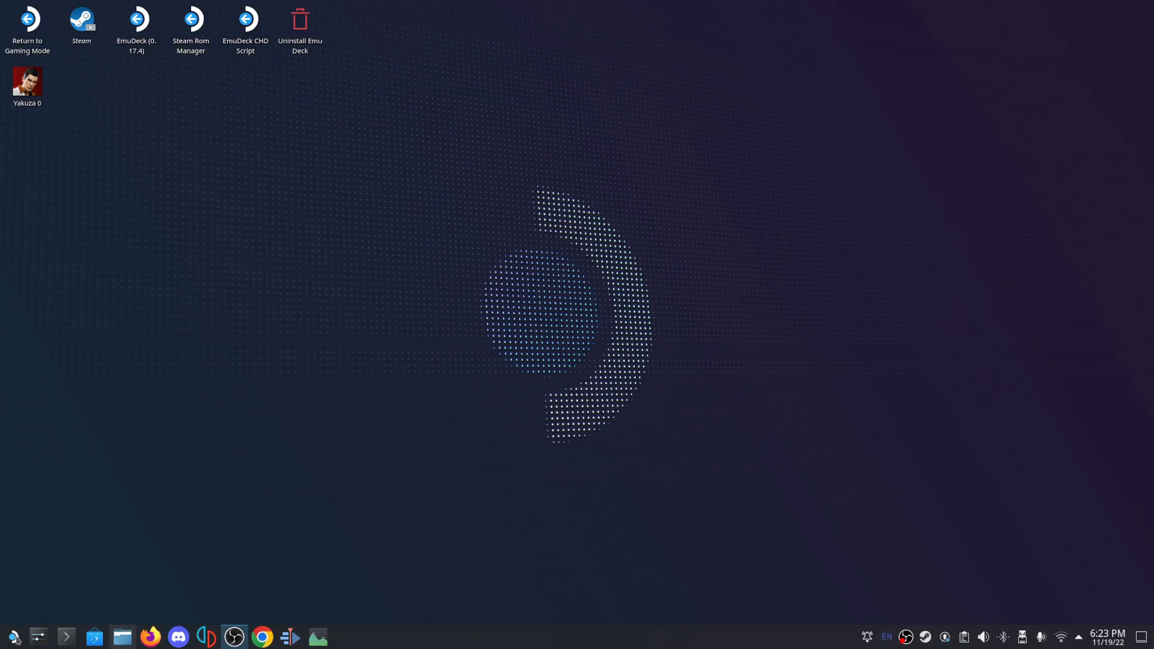
Launch Discover from the application launcher and scroll its Installed list to the bottom.
click(11, 637)
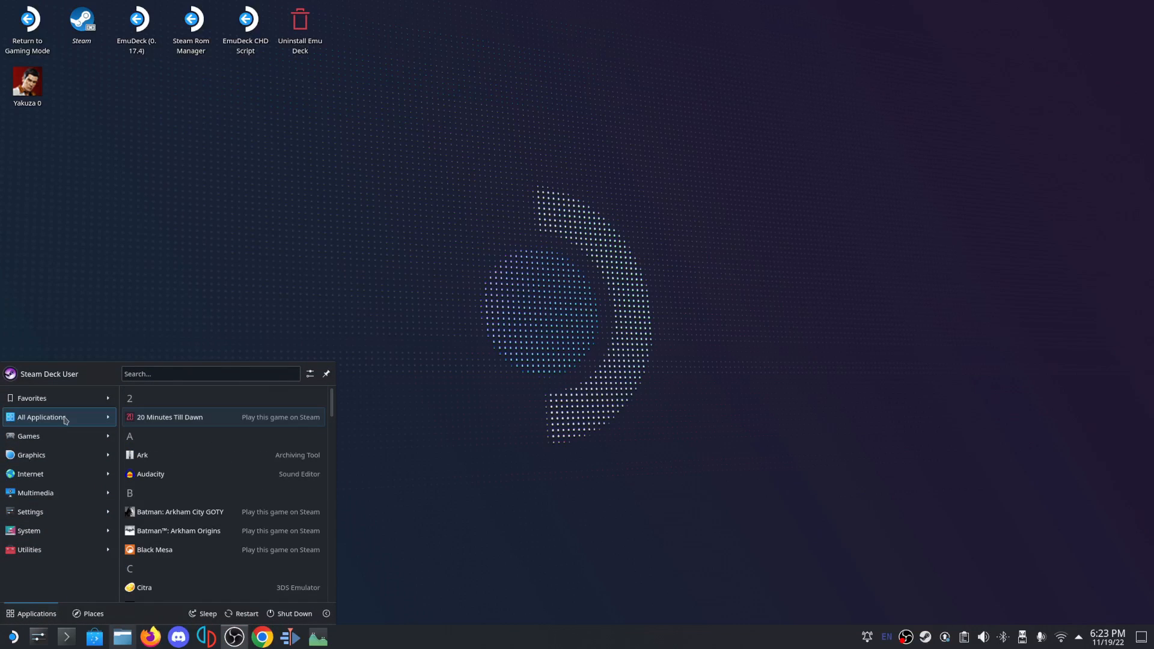
mouse_move(227, 420)
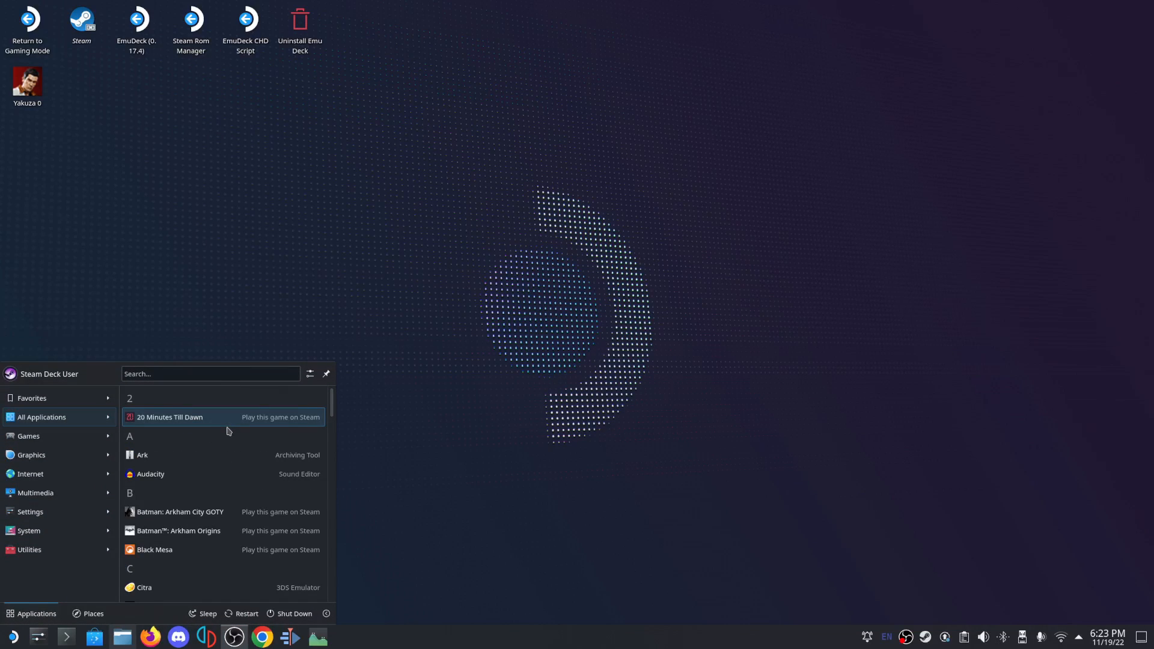
click(94, 637)
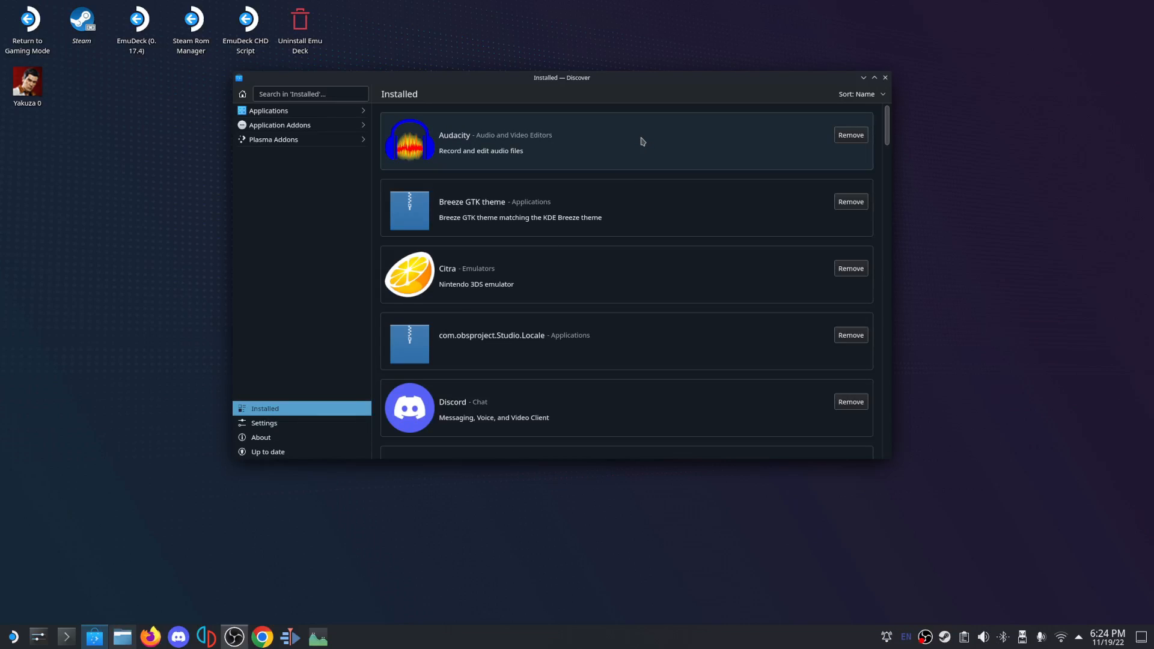
scroll(down, 3)
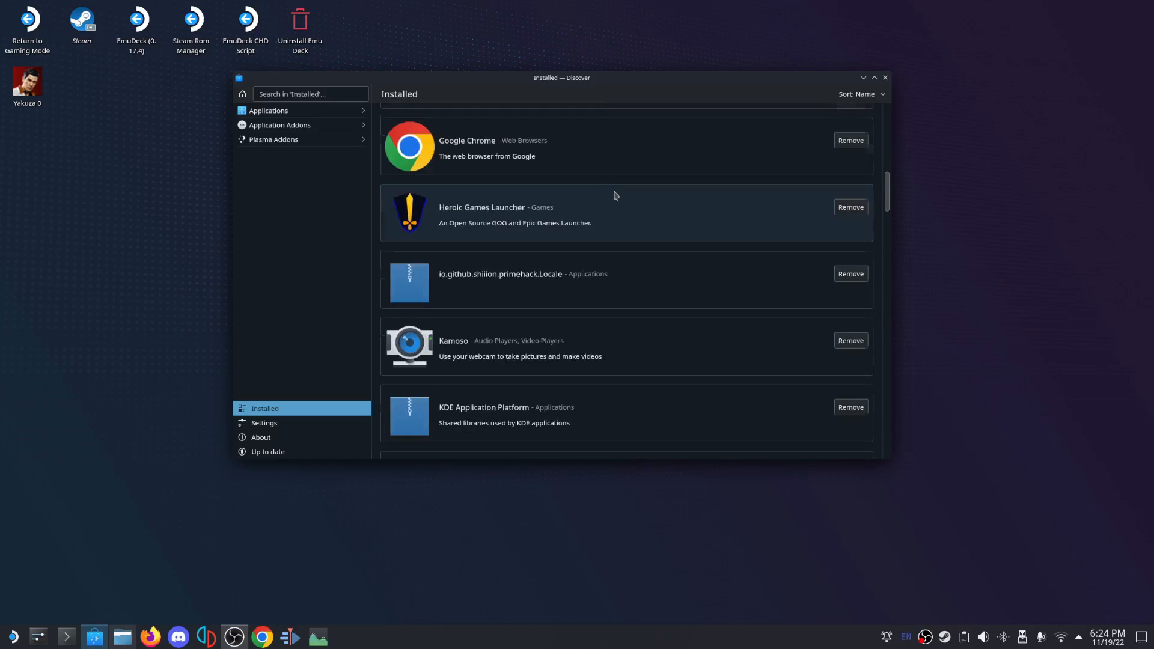
scroll(down, 3)
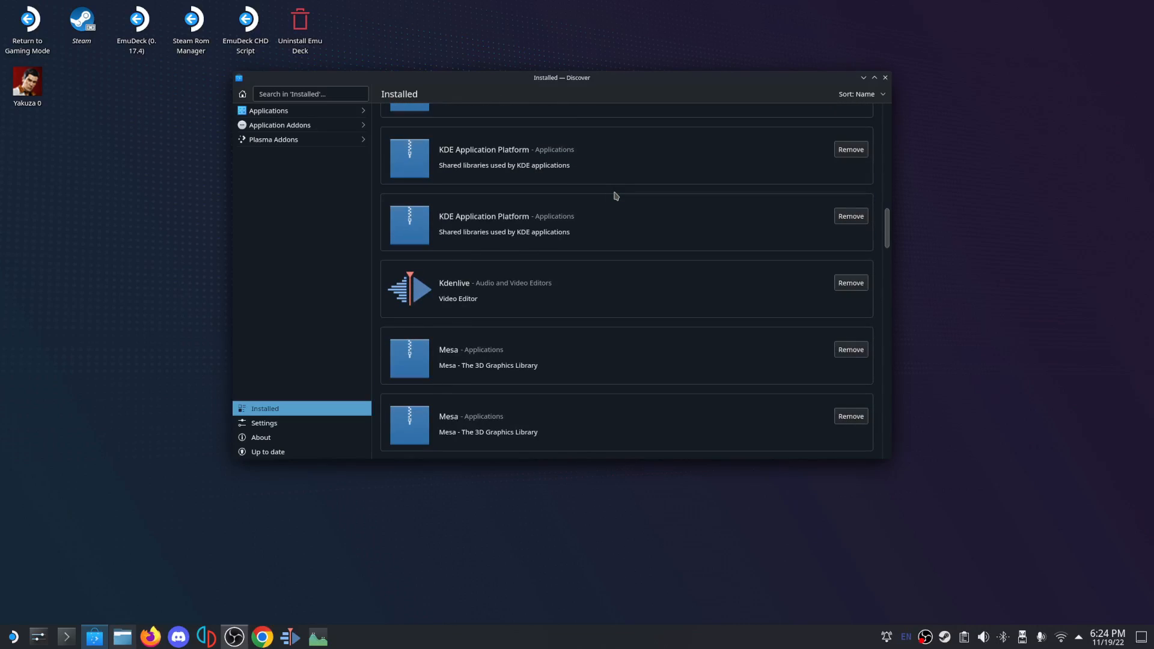
scroll(down, 3)
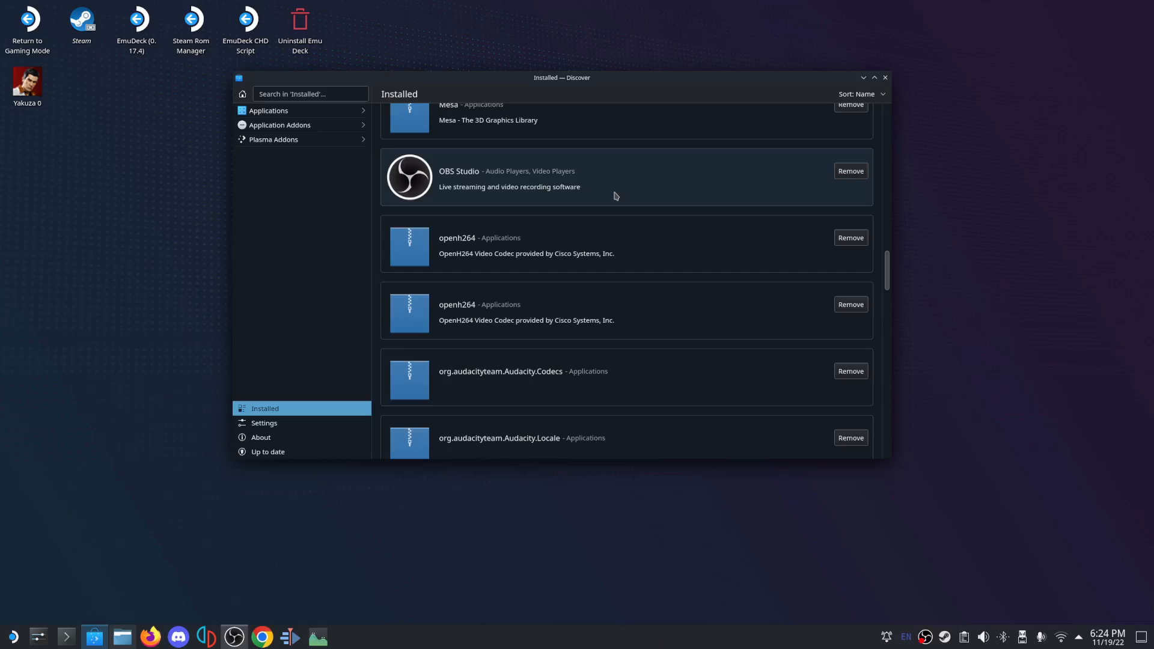
scroll(down, 3)
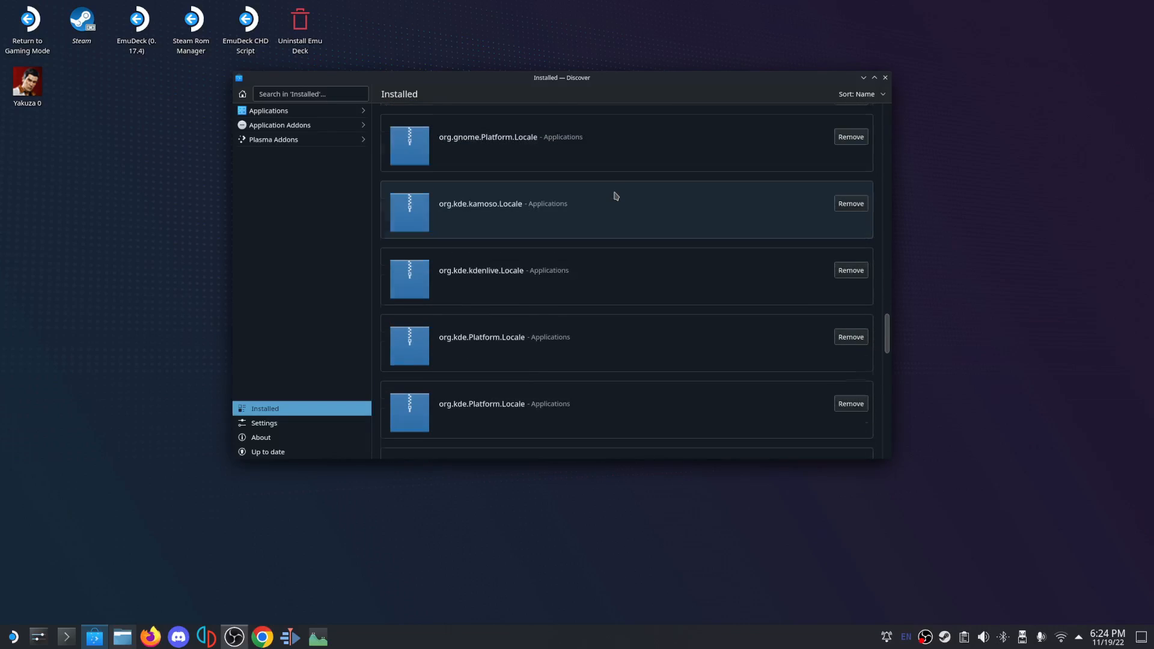
scroll(down, 3)
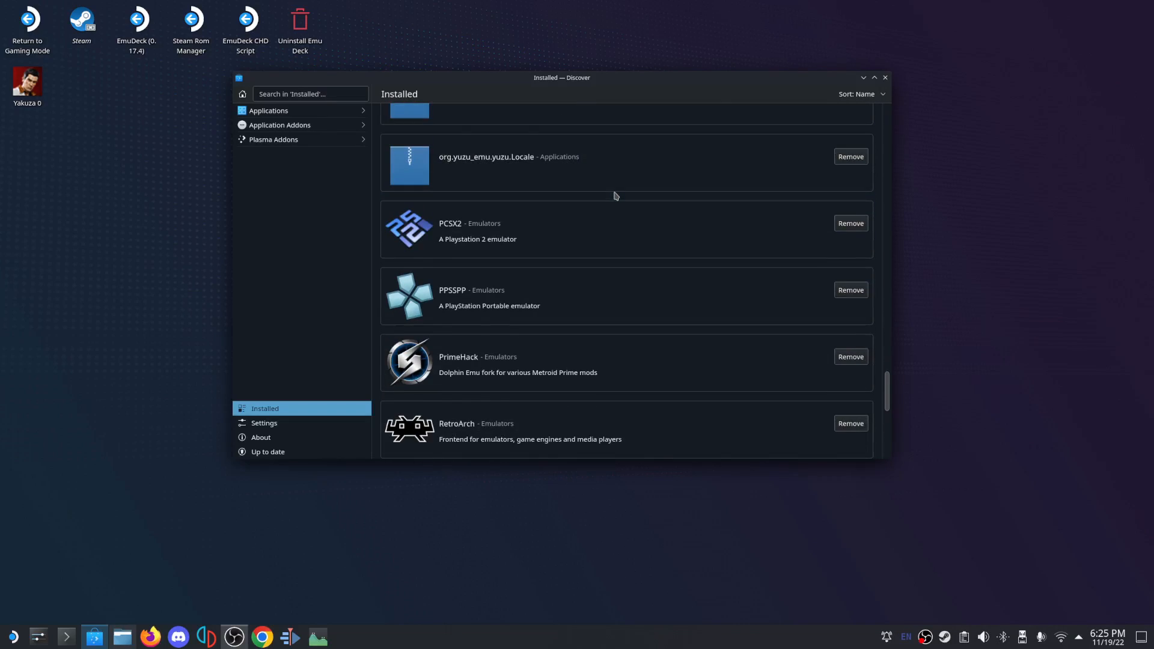
scroll(down, 3)
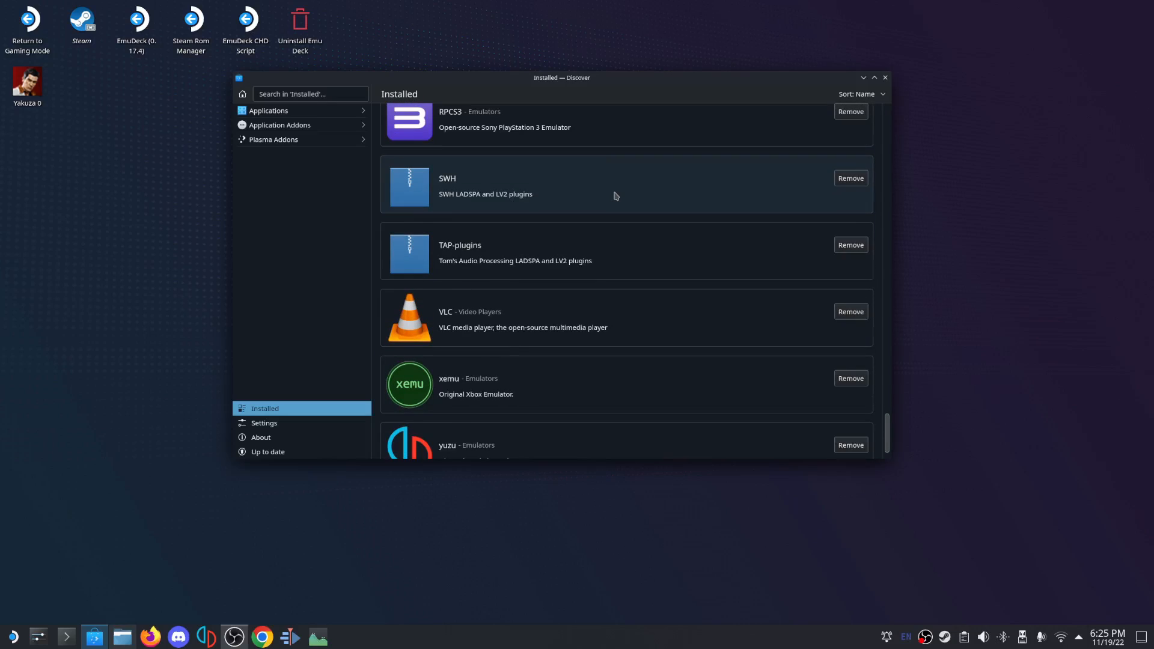
scroll(down, 3)
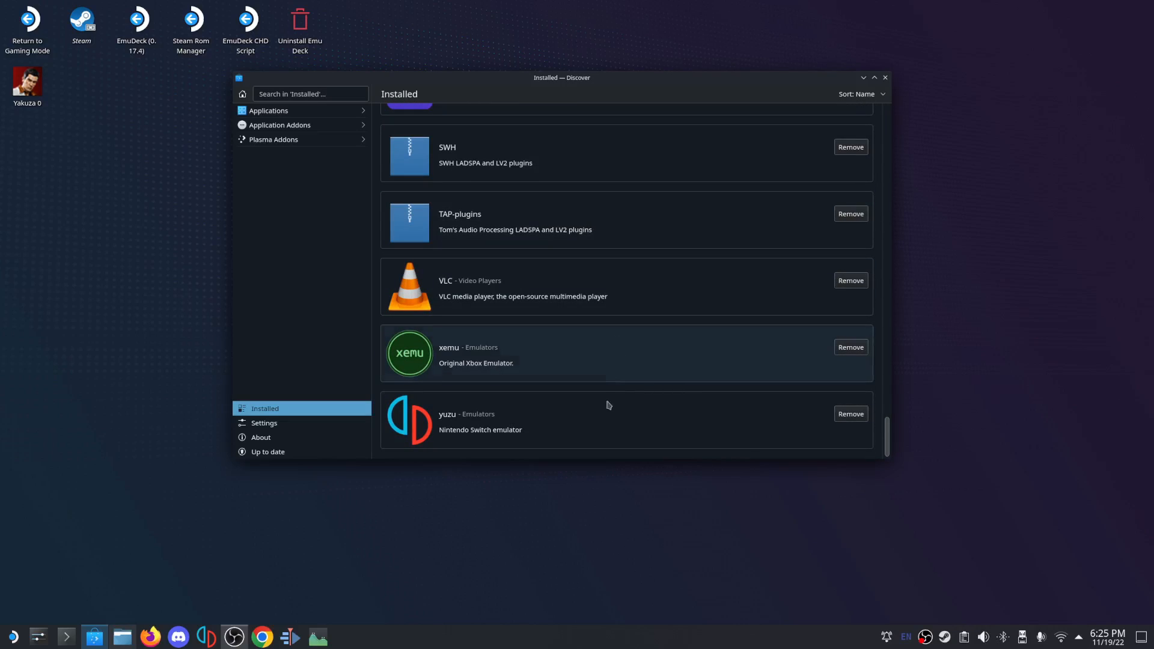
scroll(up, 3)
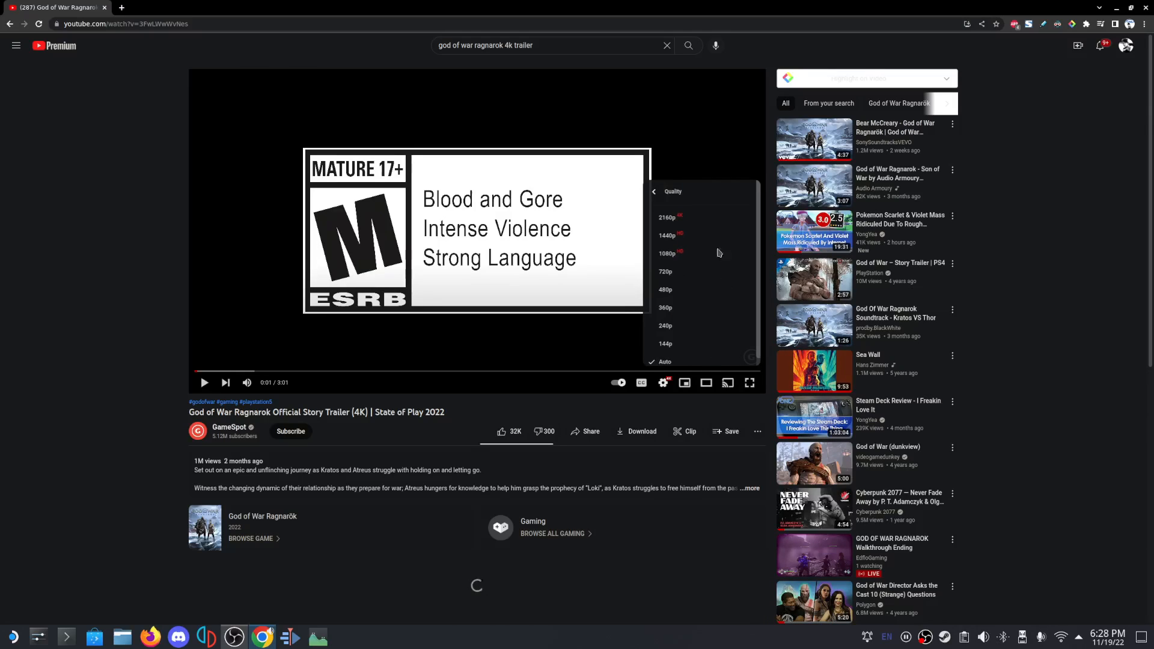
Set the trailer's quality to 2160p, start playback and go full screen.
click(664, 383)
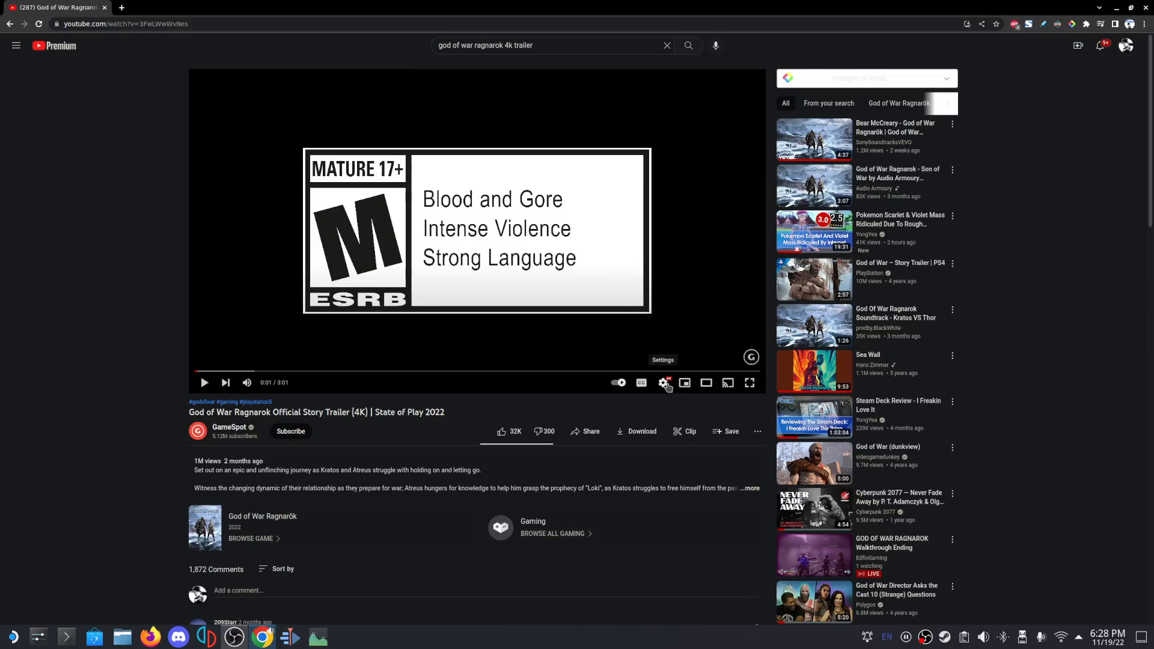
click(662, 383)
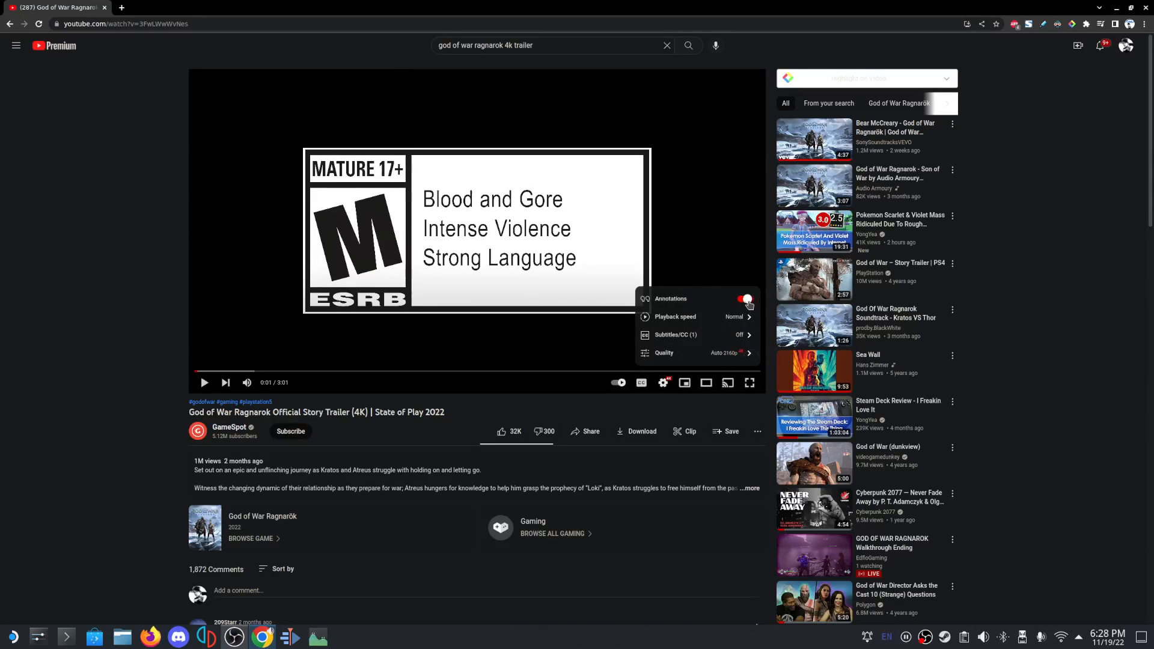
click(389, 339)
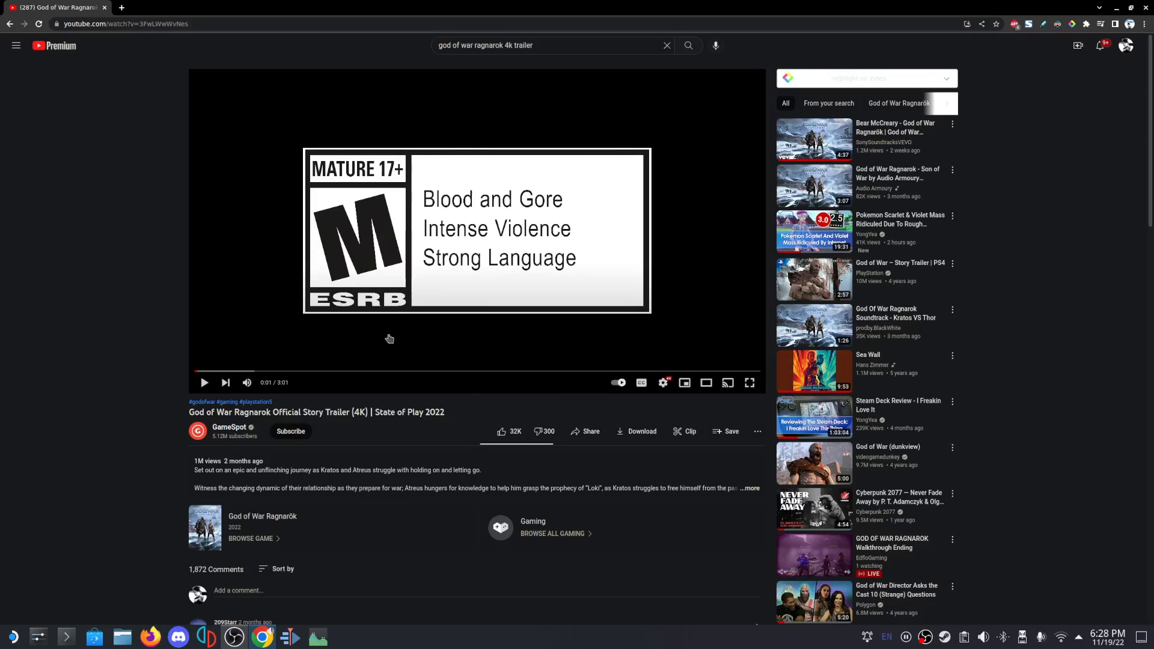
click(204, 382)
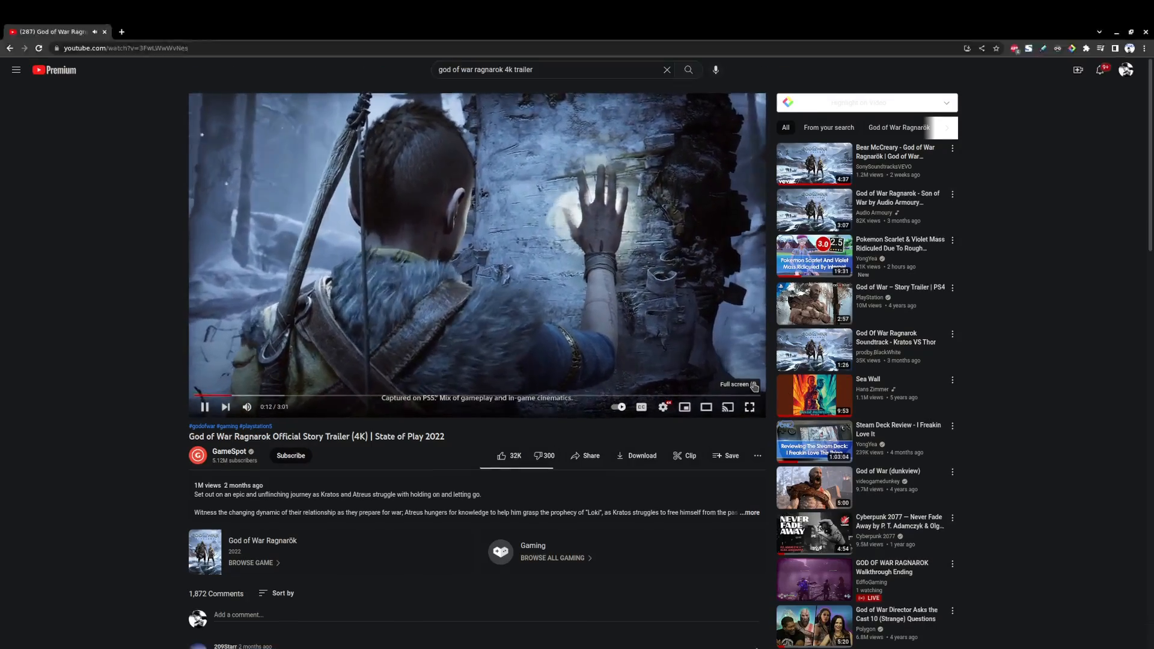
click(750, 407)
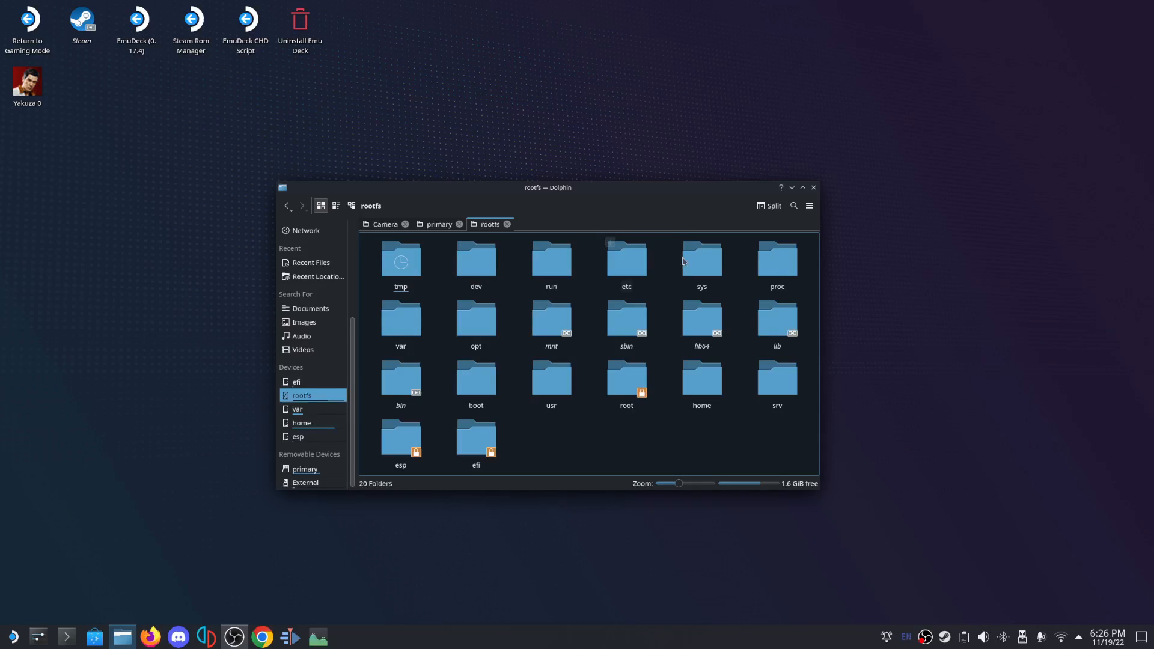
mouse_move(401, 379)
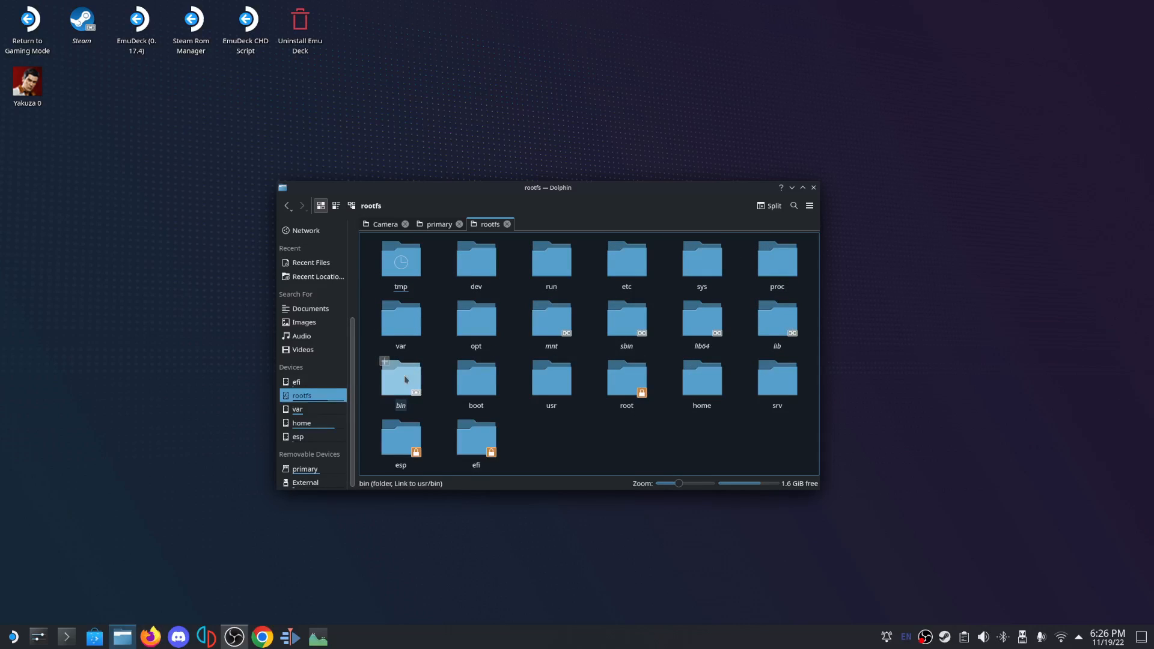
mouse_move(310, 413)
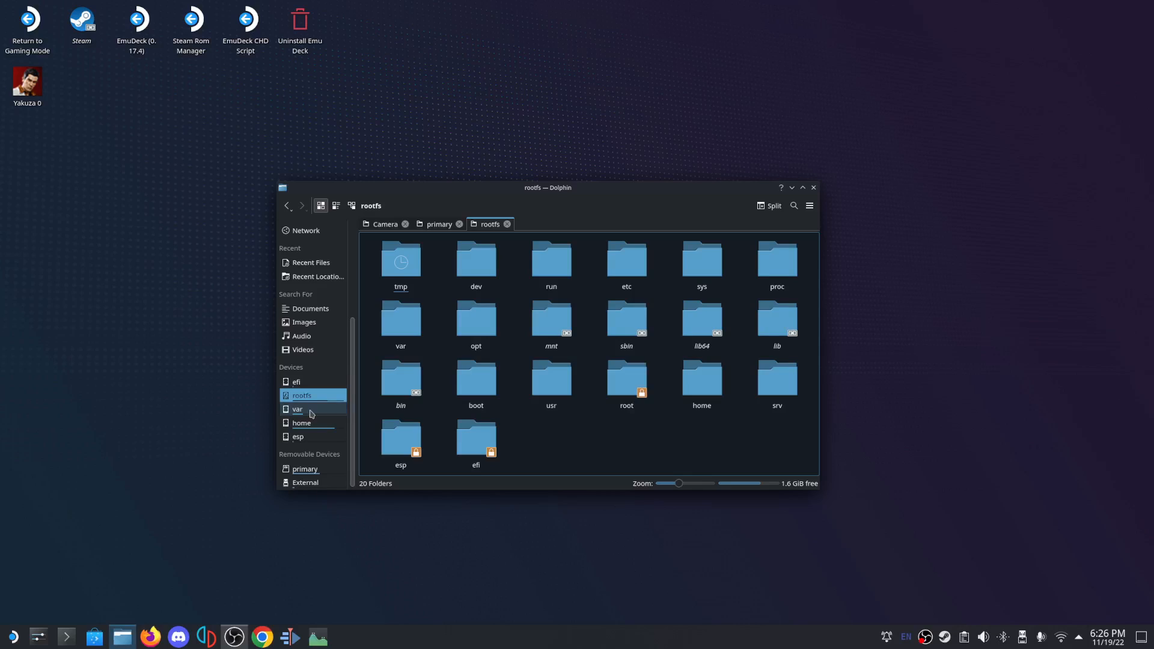
Browse the var, home, primary and External drives in the Places panel.
click(297, 409)
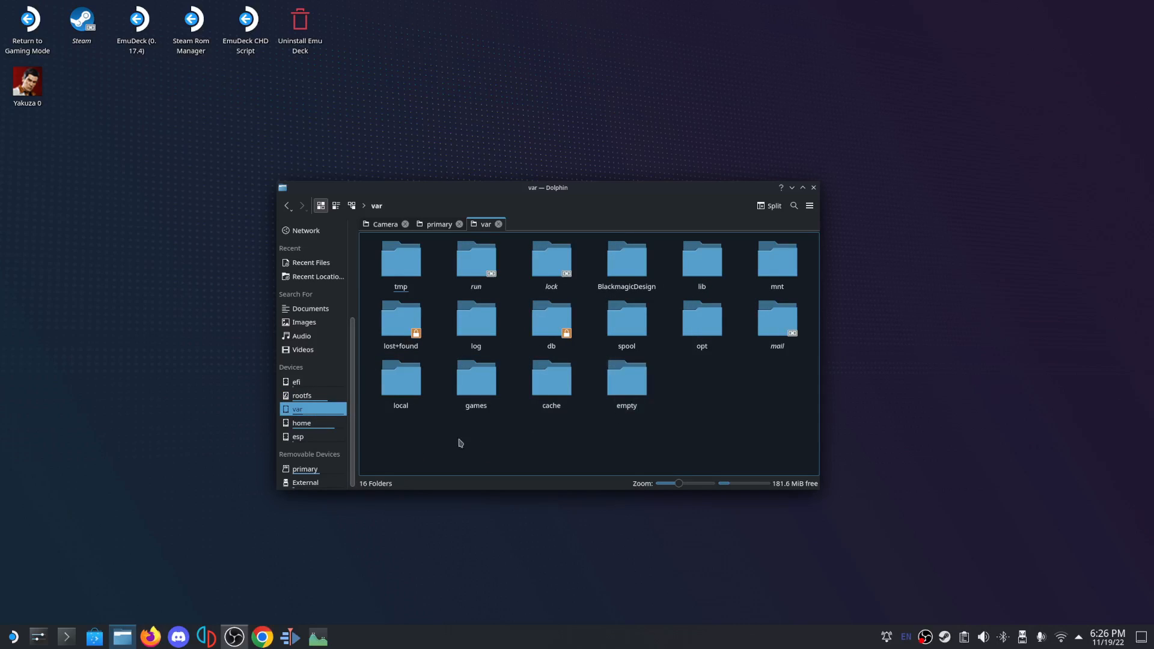
click(301, 422)
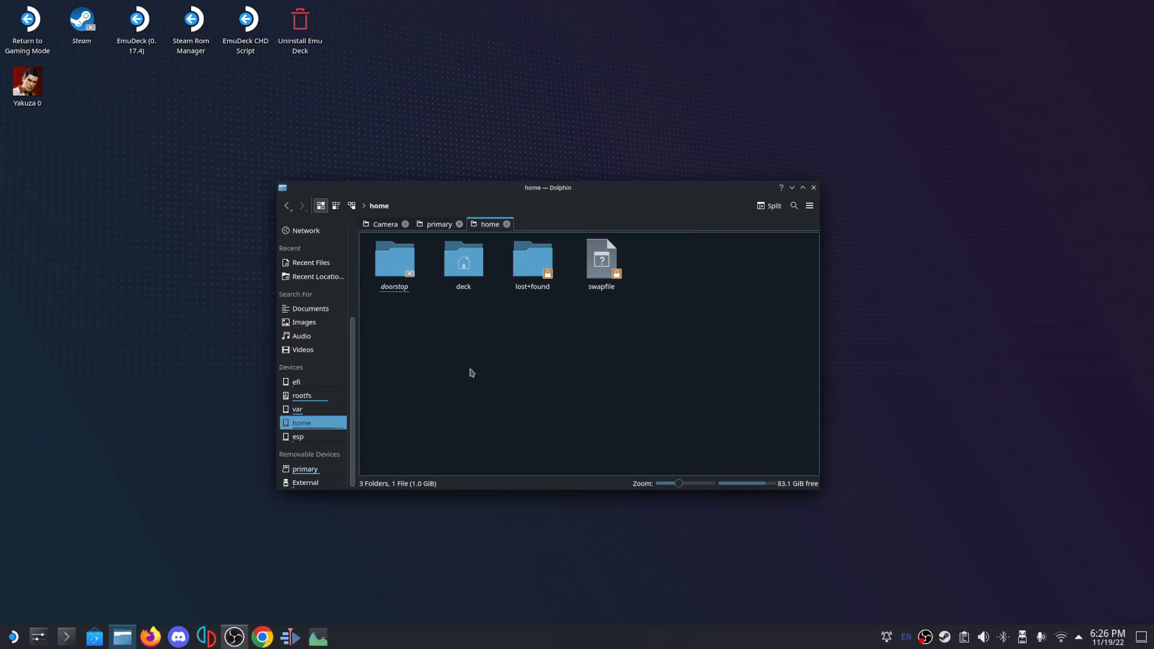
mouse_move(321, 437)
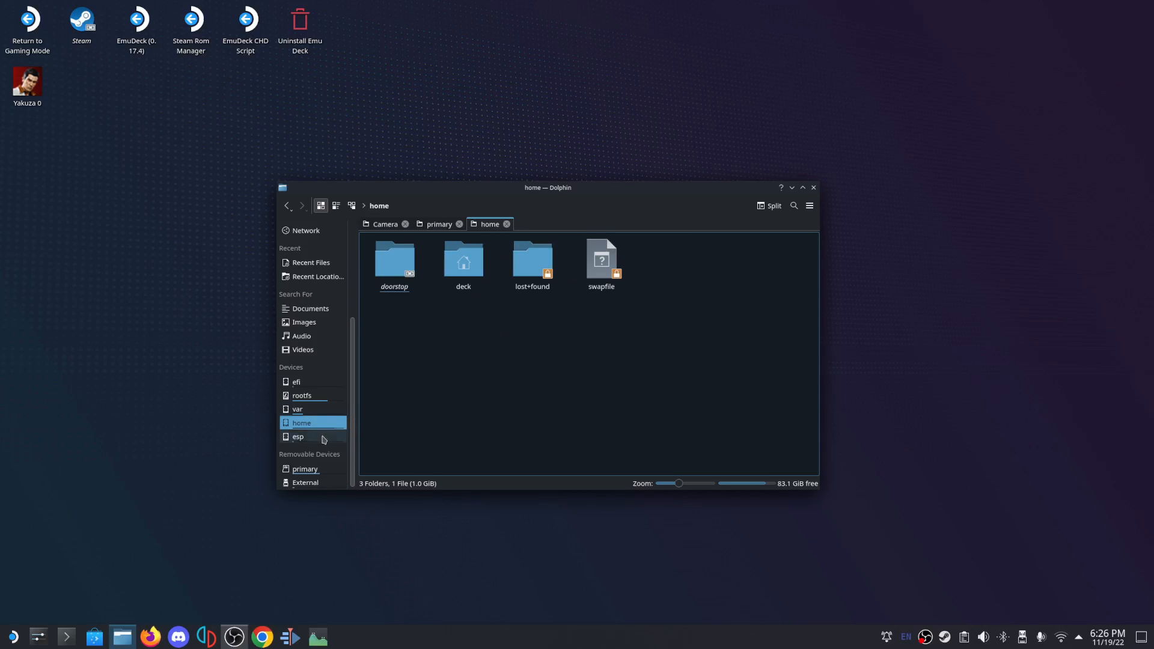
click(298, 437)
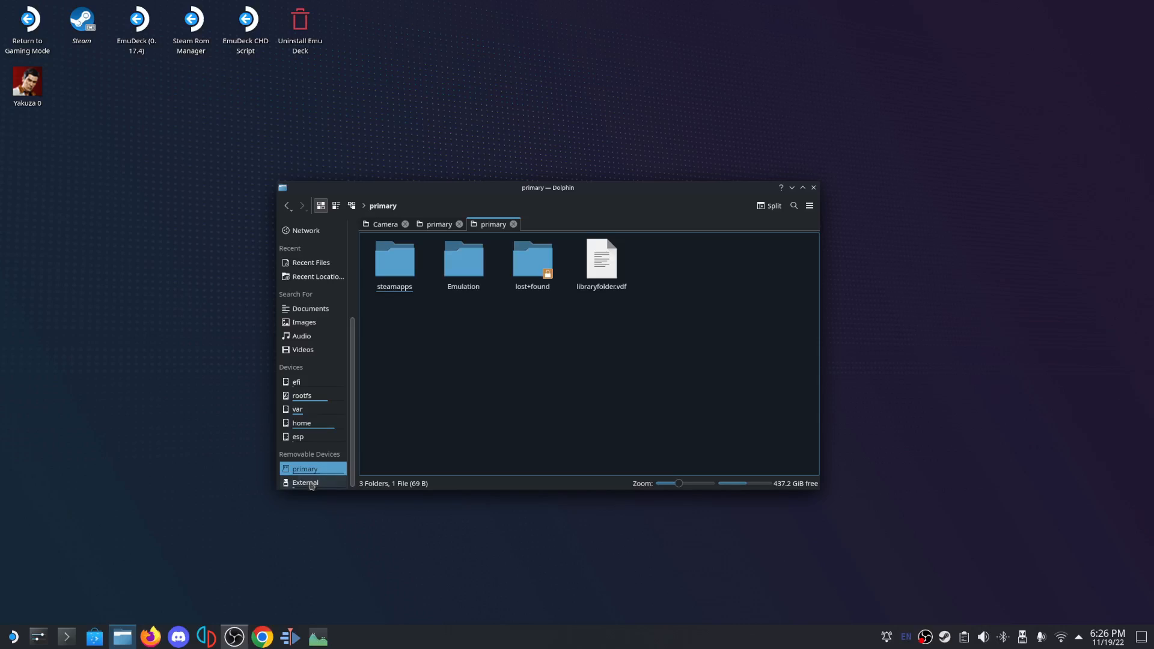
click(304, 483)
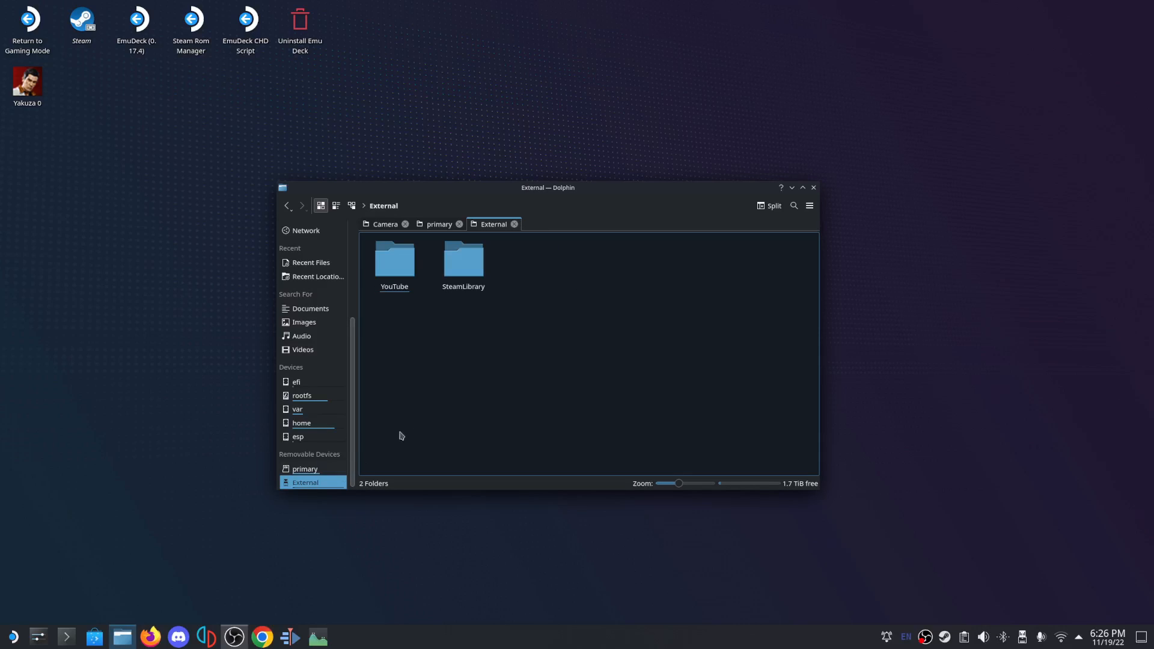
Enter the YouTube/YongYea folder and launch the yongyea.kdenlive project.
click(395, 261)
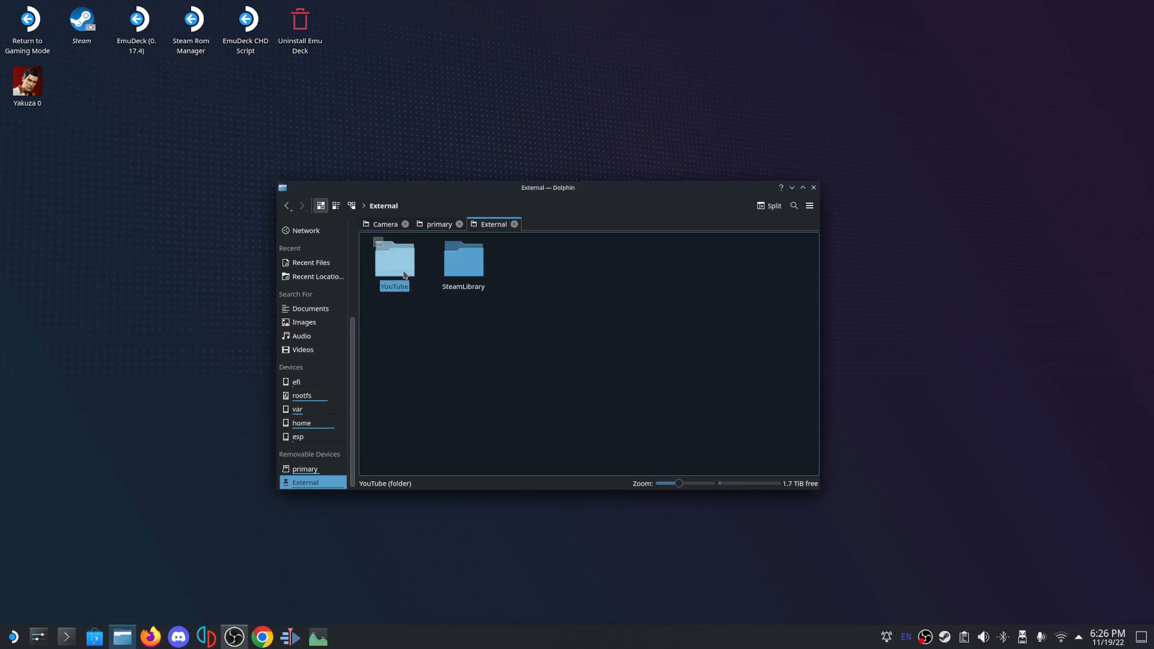
double_click(395, 261)
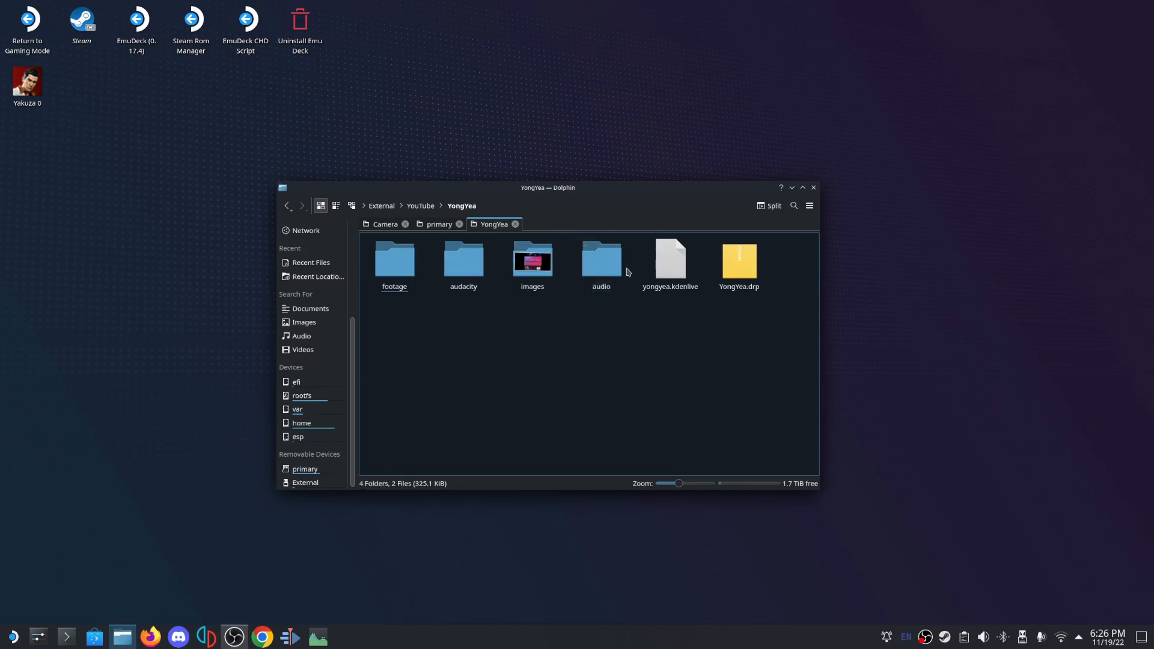
click(739, 265)
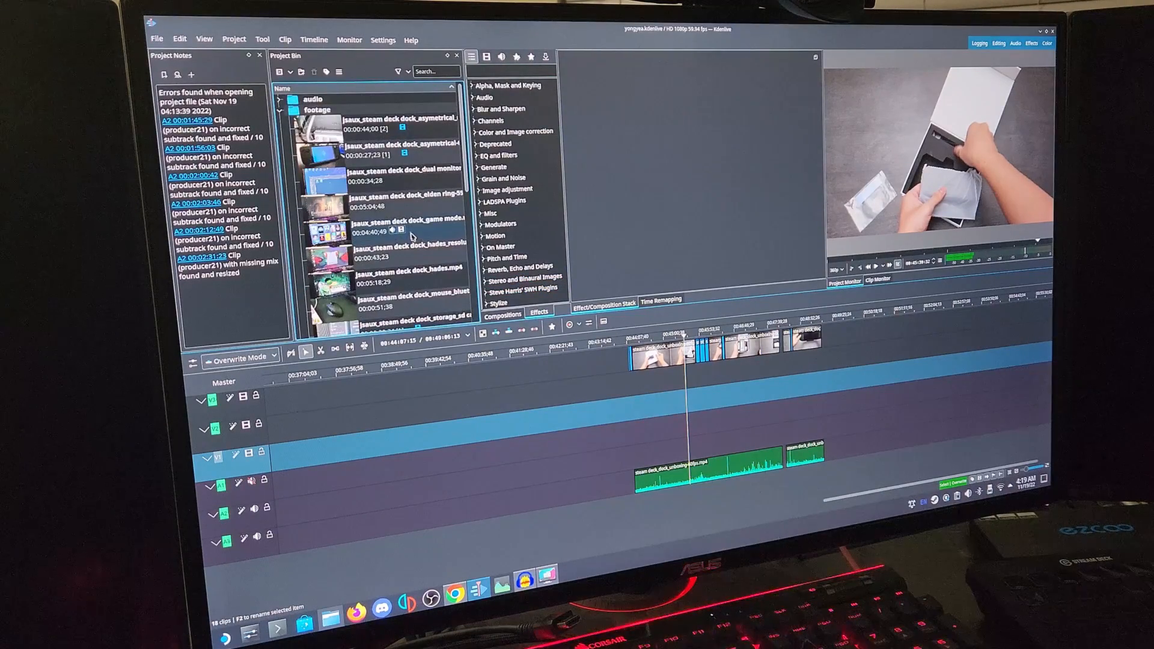
Scroll the Project Bin through the footage and select the dock tour clip.
scroll(down, 3)
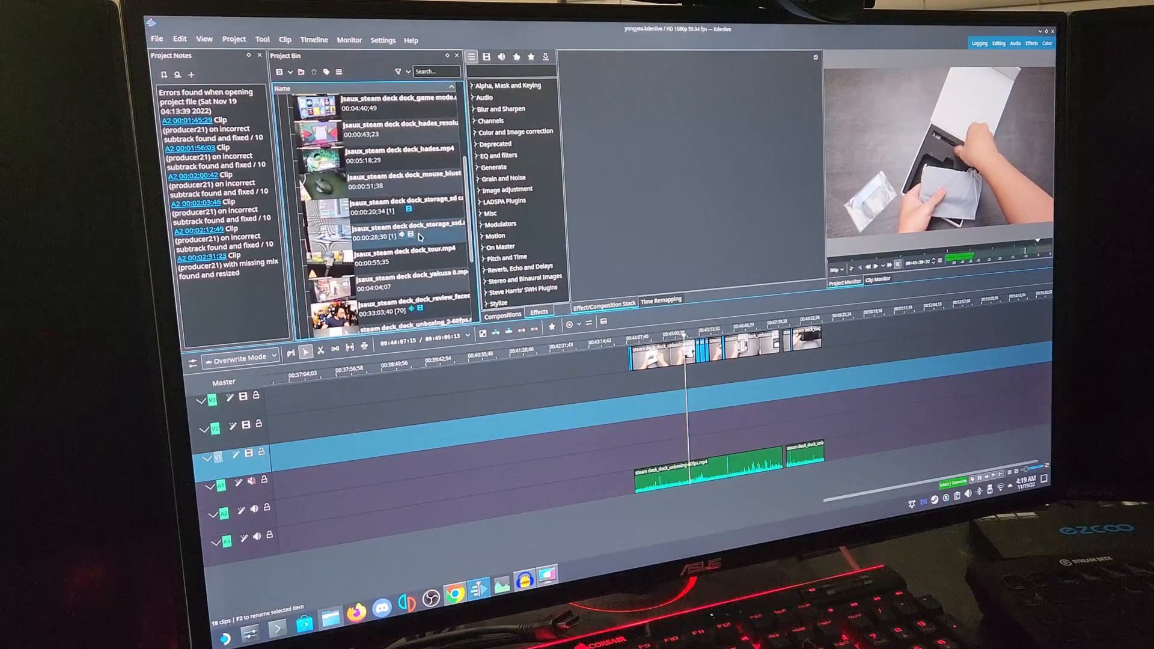
scroll(down, 3)
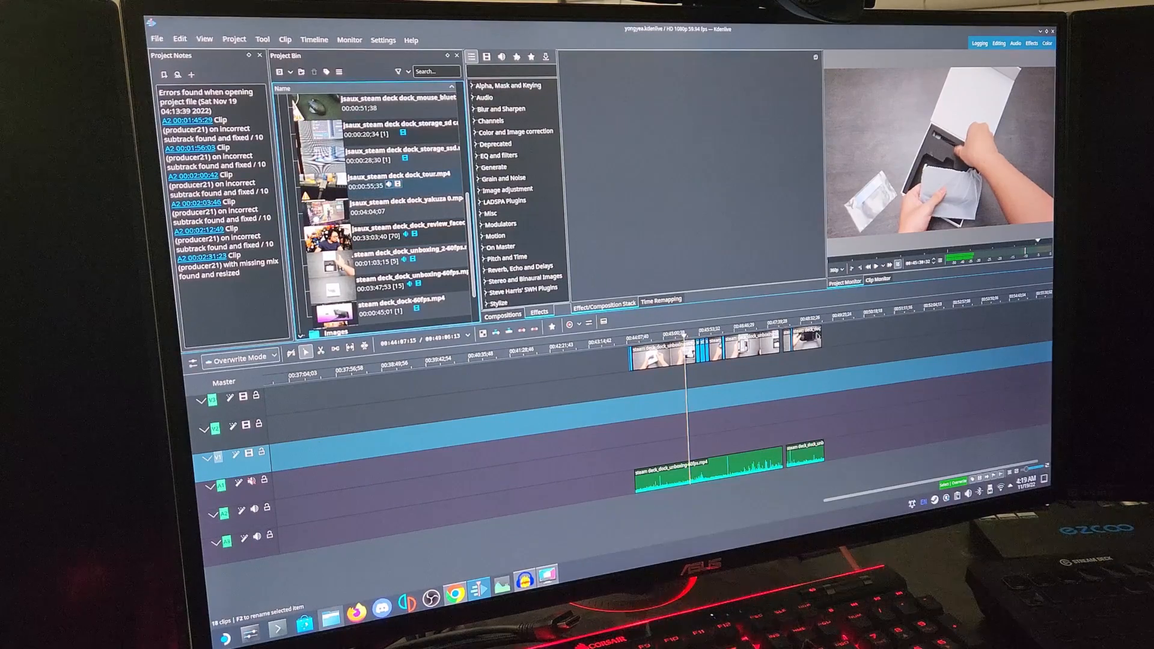
click(399, 176)
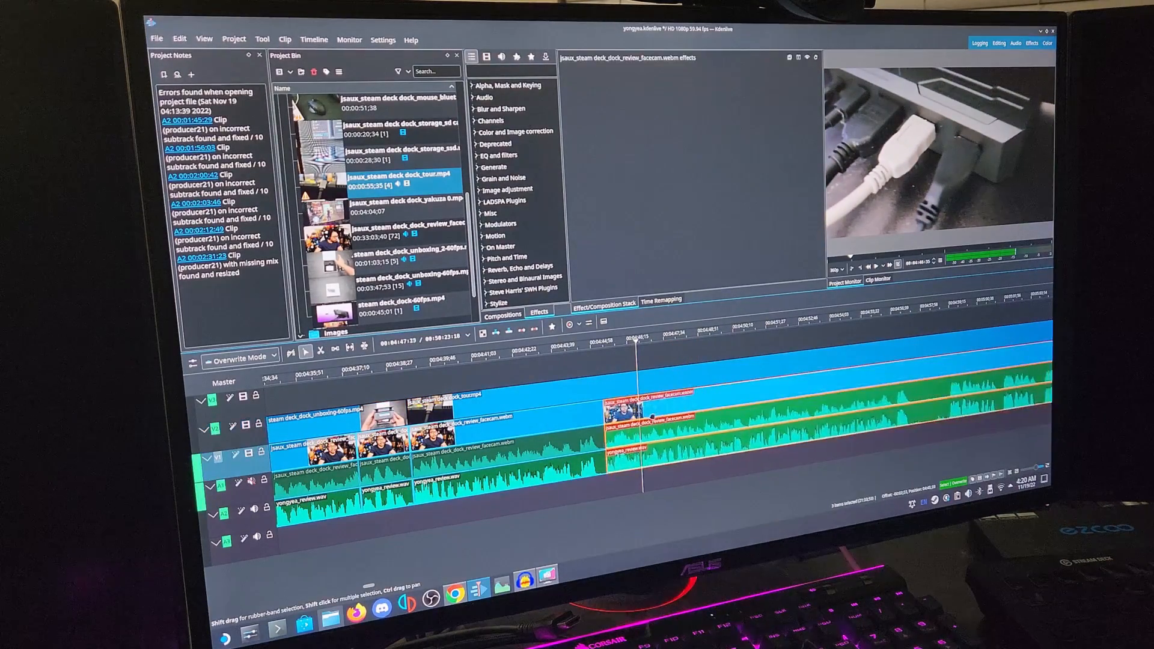
Jump later in the timeline and razor-cut the review facecam clip at that frame.
click(548, 343)
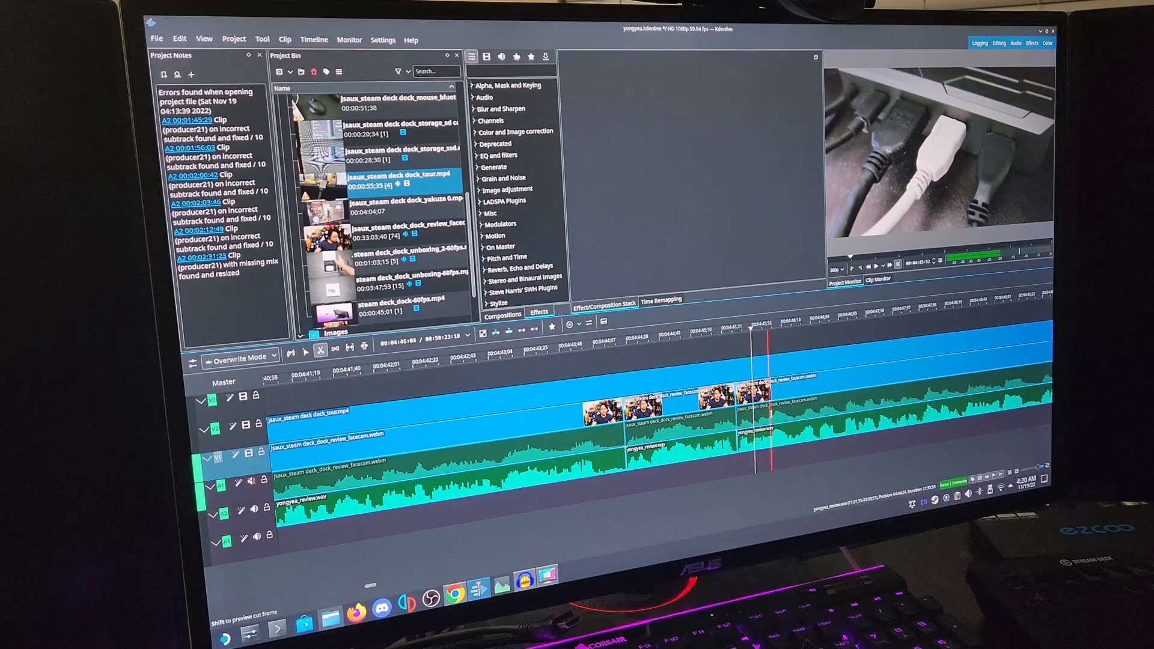
click(663, 413)
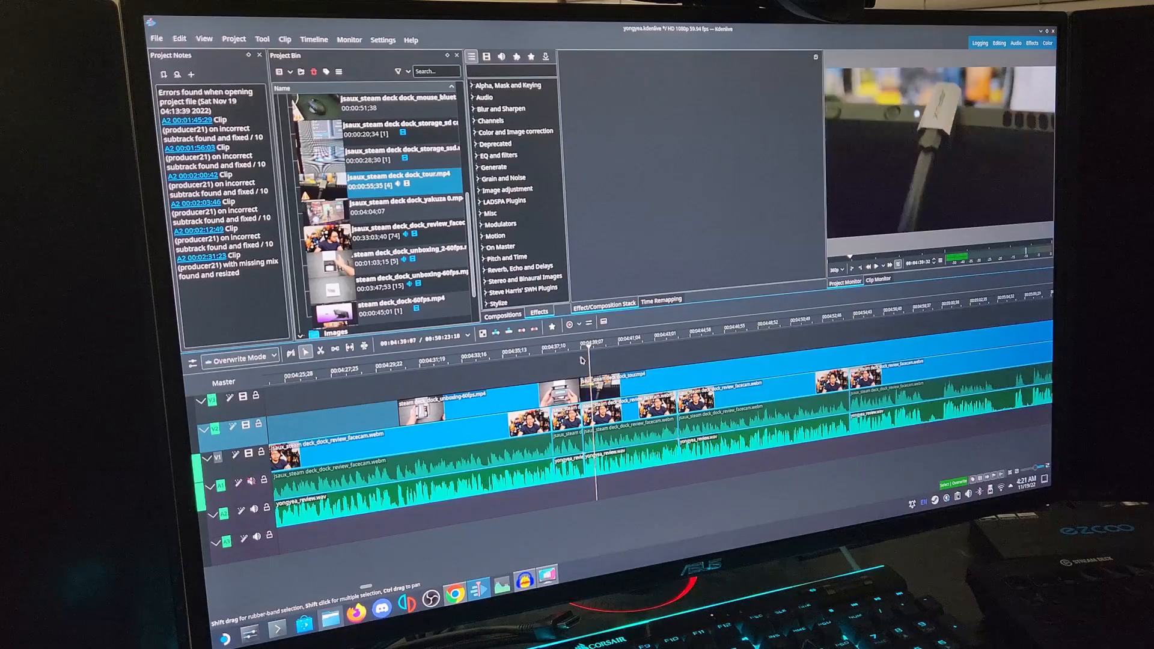
Step along the timeline ruler, selecting the V2 facecam clips to inspect their Effect Stack.
click(552, 348)
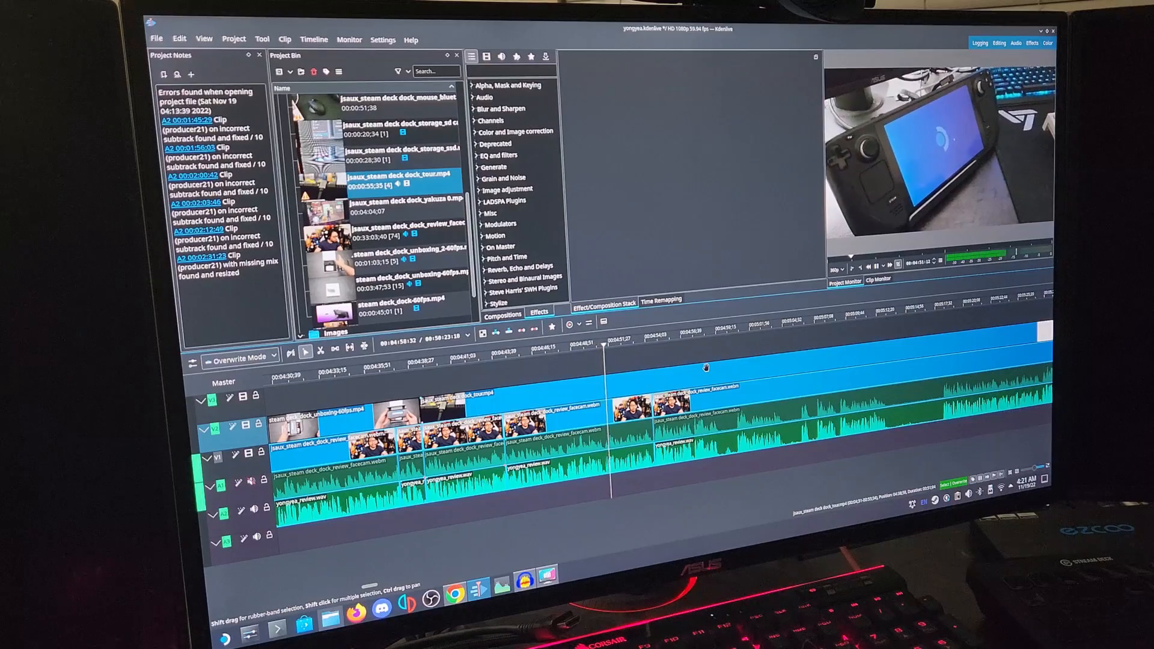
click(639, 339)
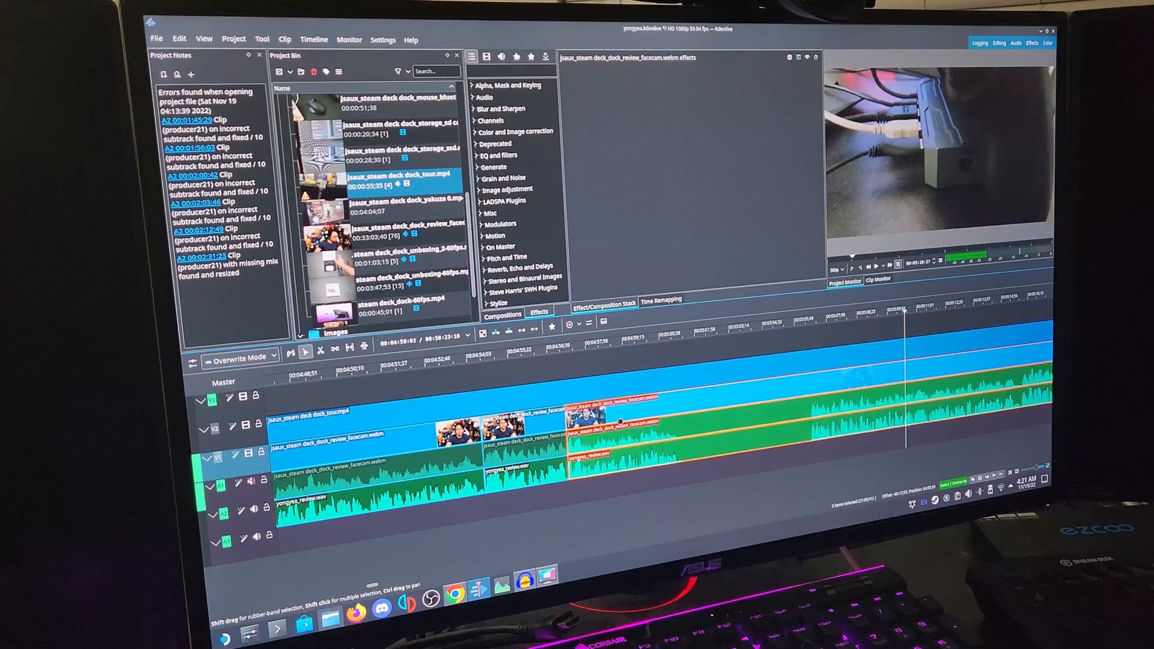
click(541, 353)
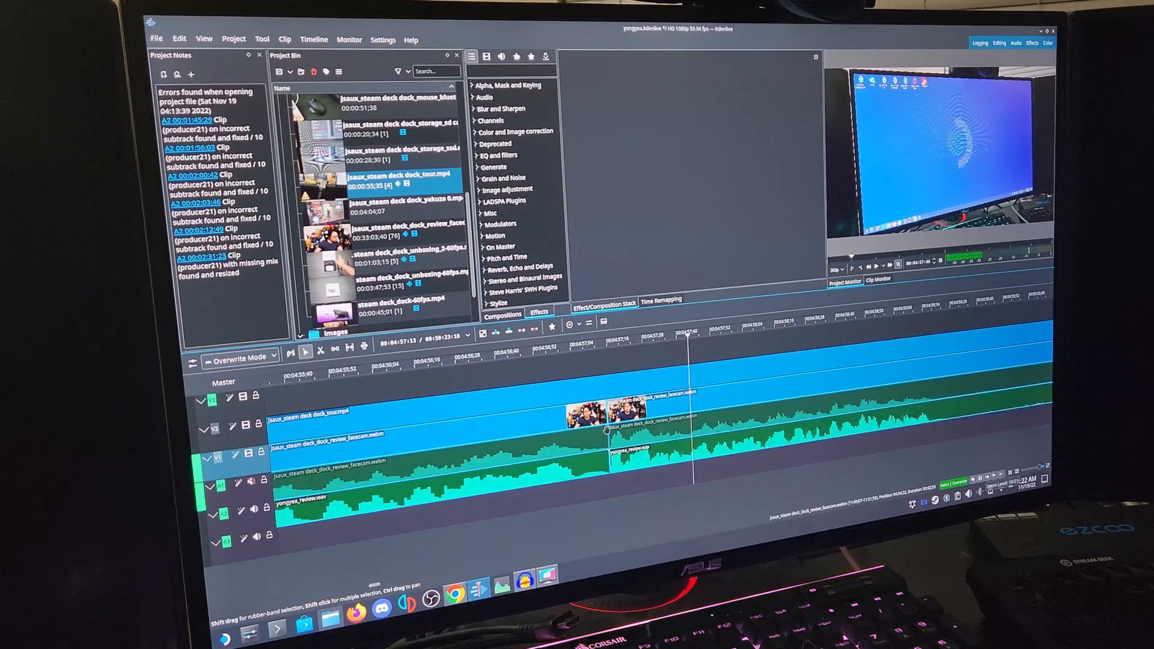
click(655, 412)
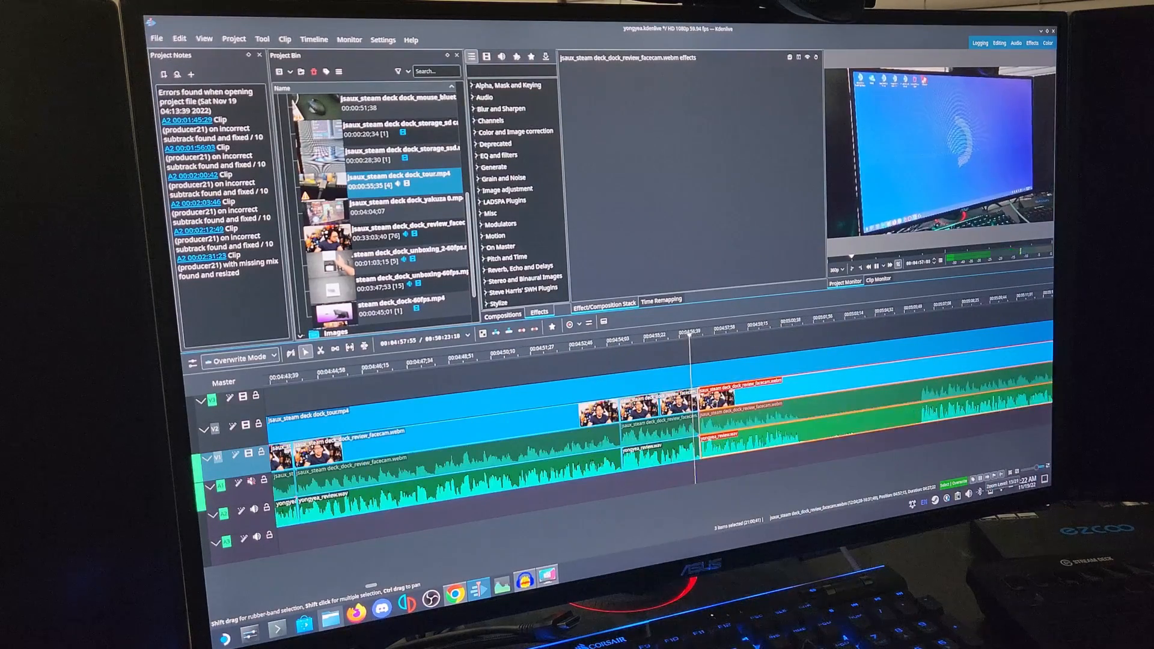
click(707, 353)
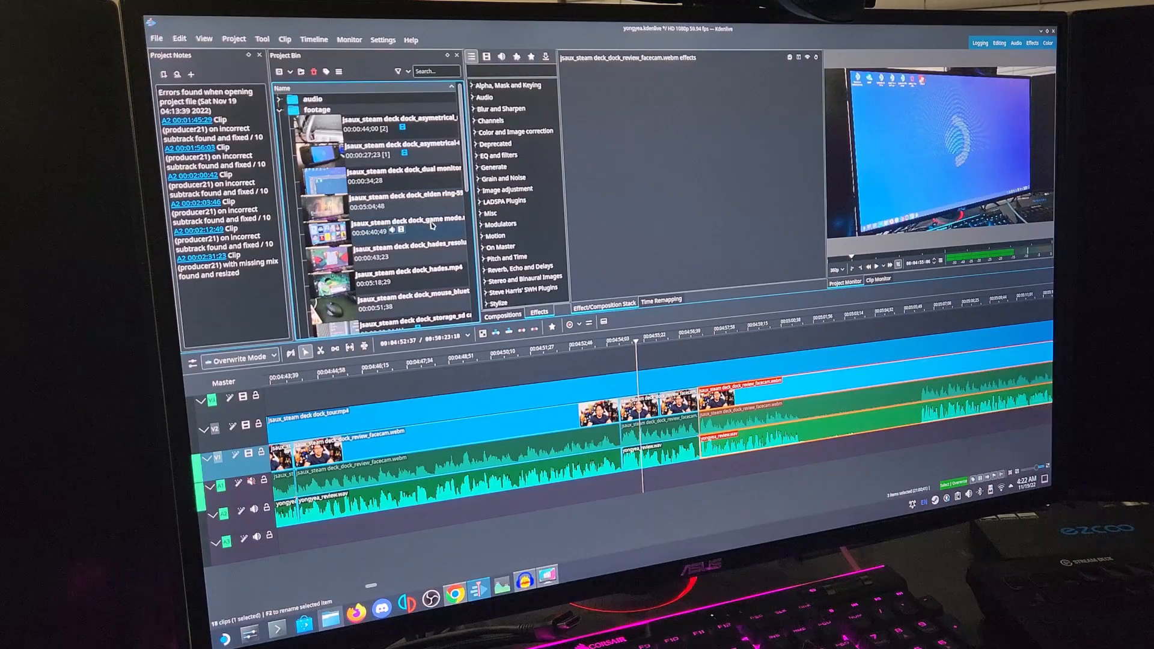
mouse_move(405, 225)
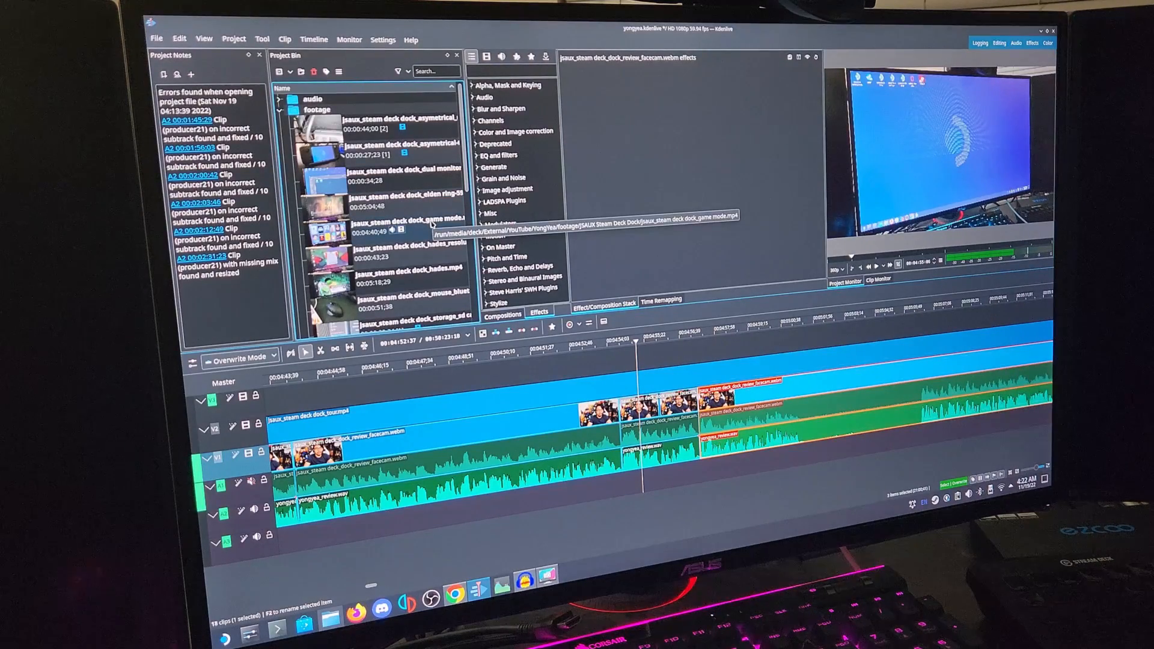
scroll(down, 3)
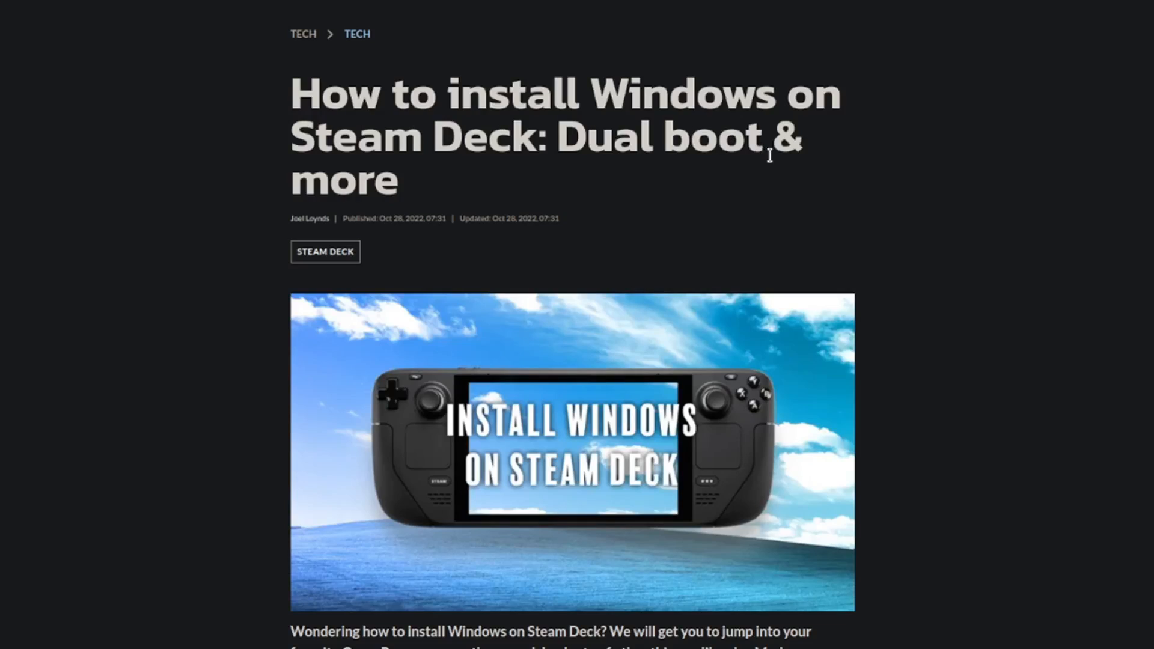
Scroll the article past the requirements and boot USB section down to the bootloader steps.
scroll(down, 3)
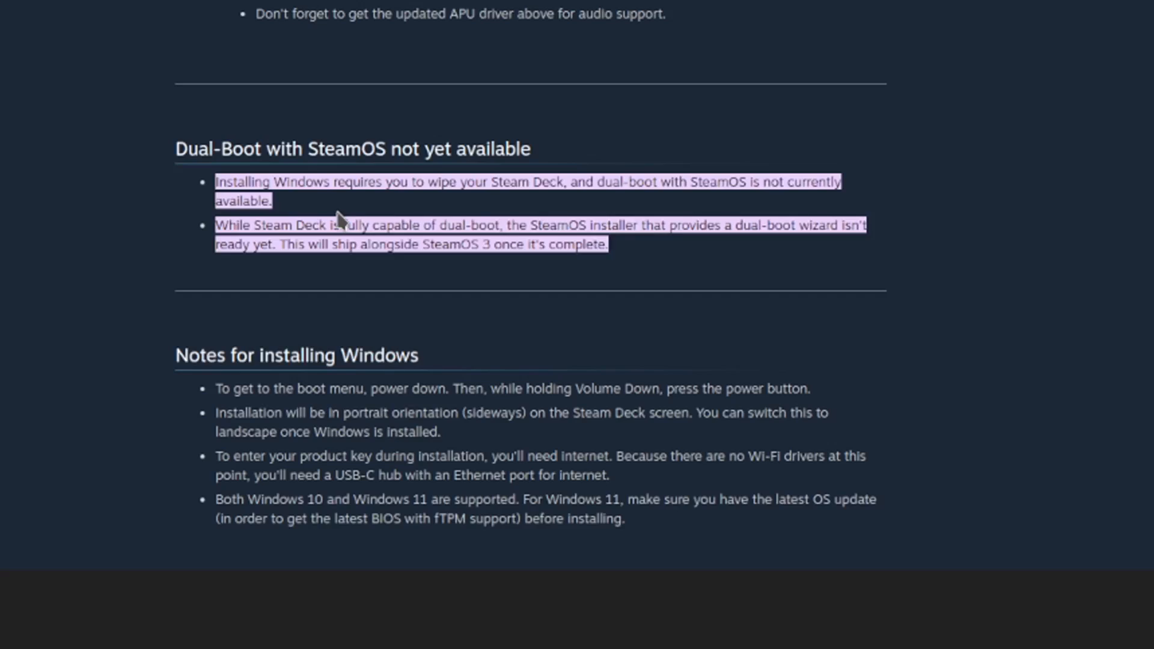
mouse_move(596, 182)
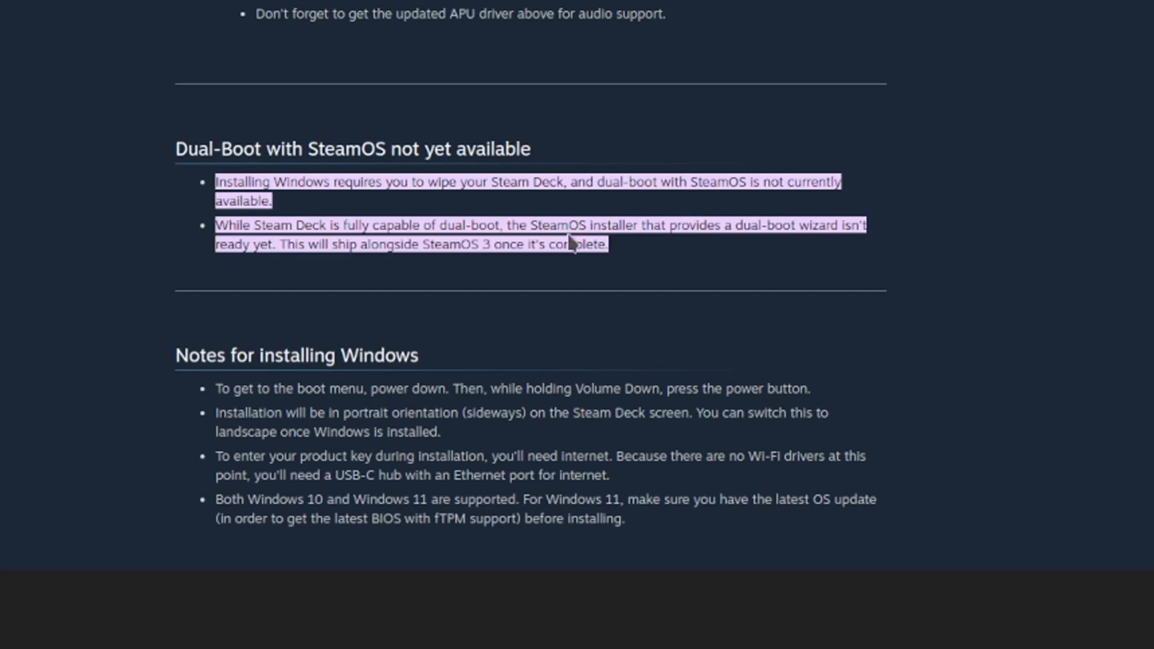
scroll(up, 3)
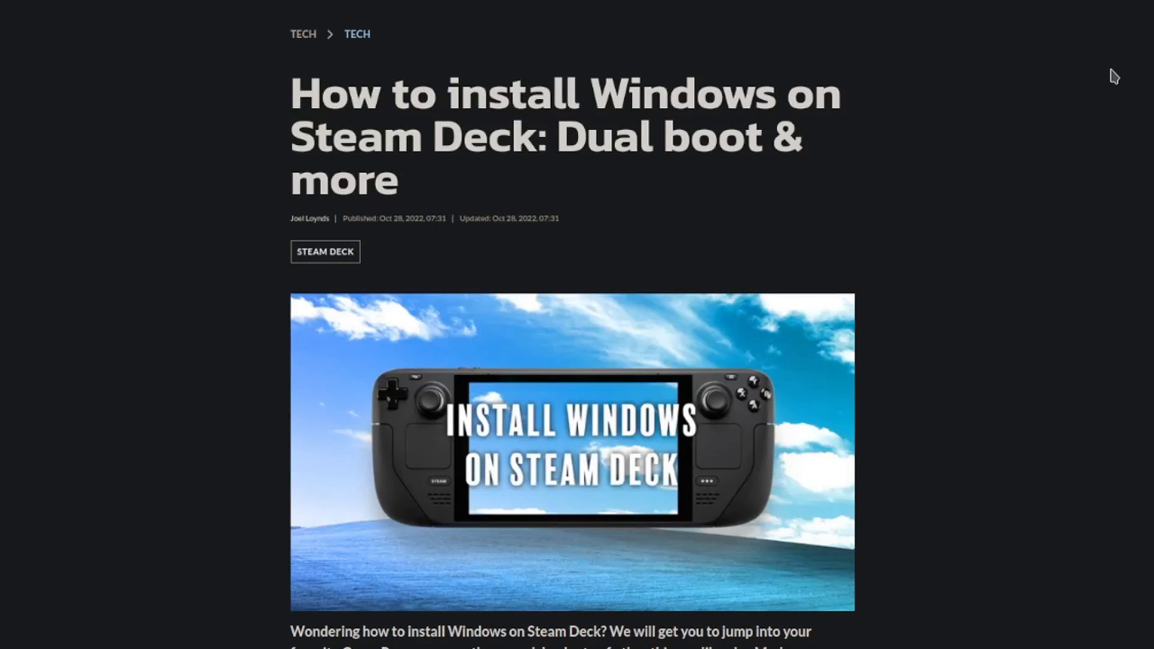
mouse_move(768, 163)
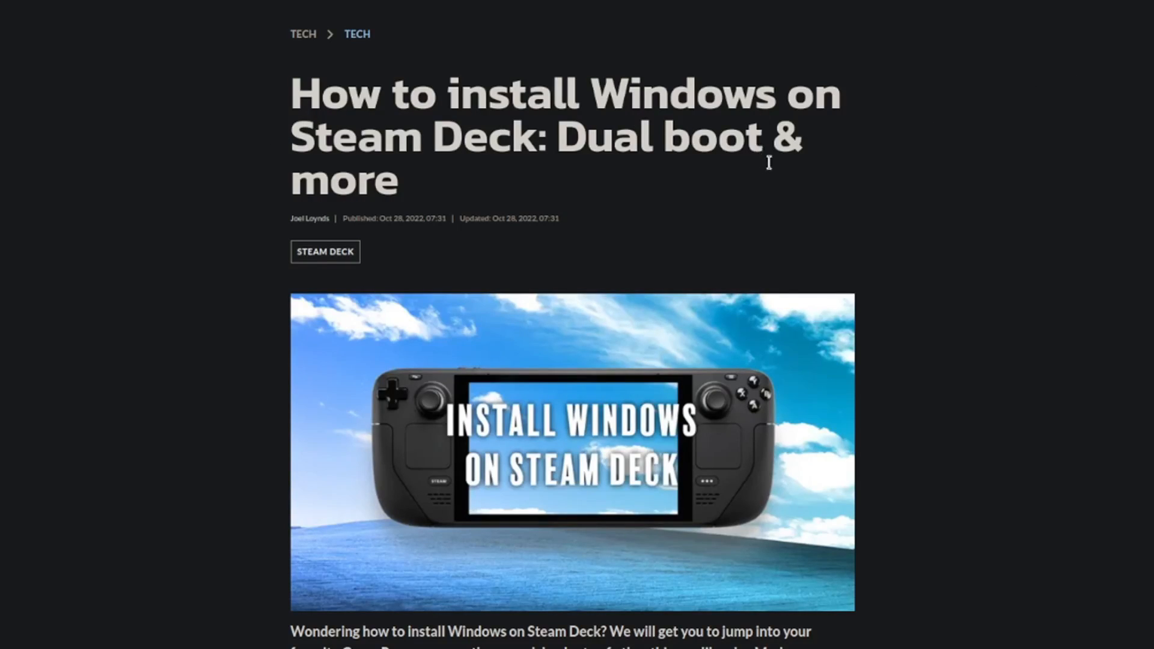
scroll(down, 3)
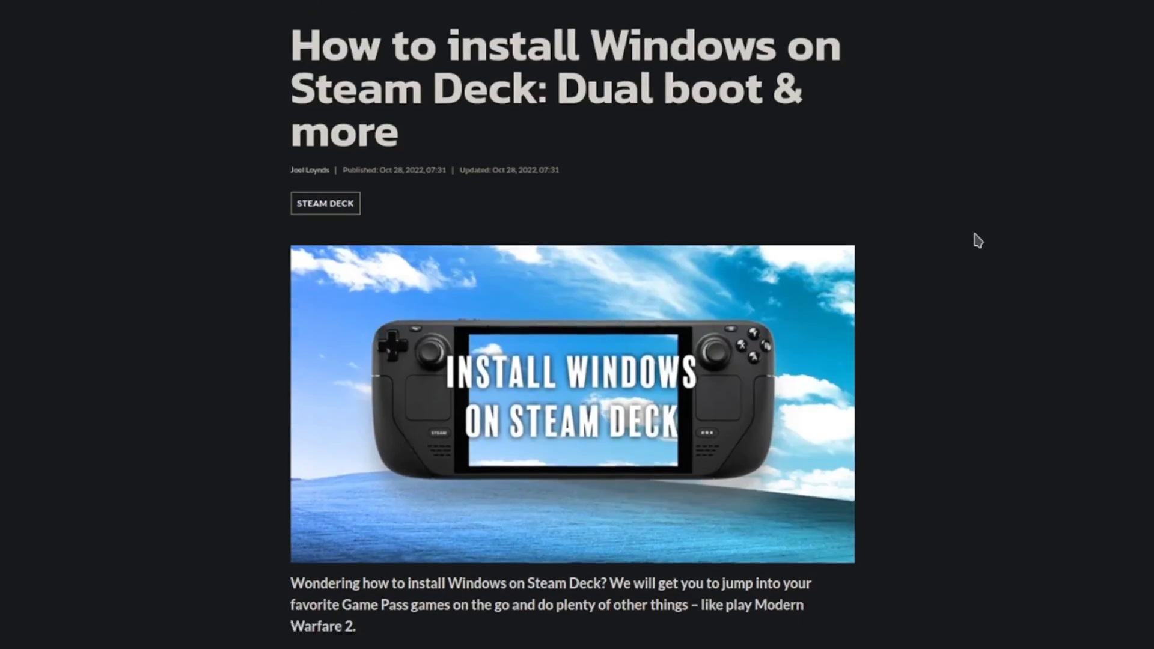
scroll(down, 3)
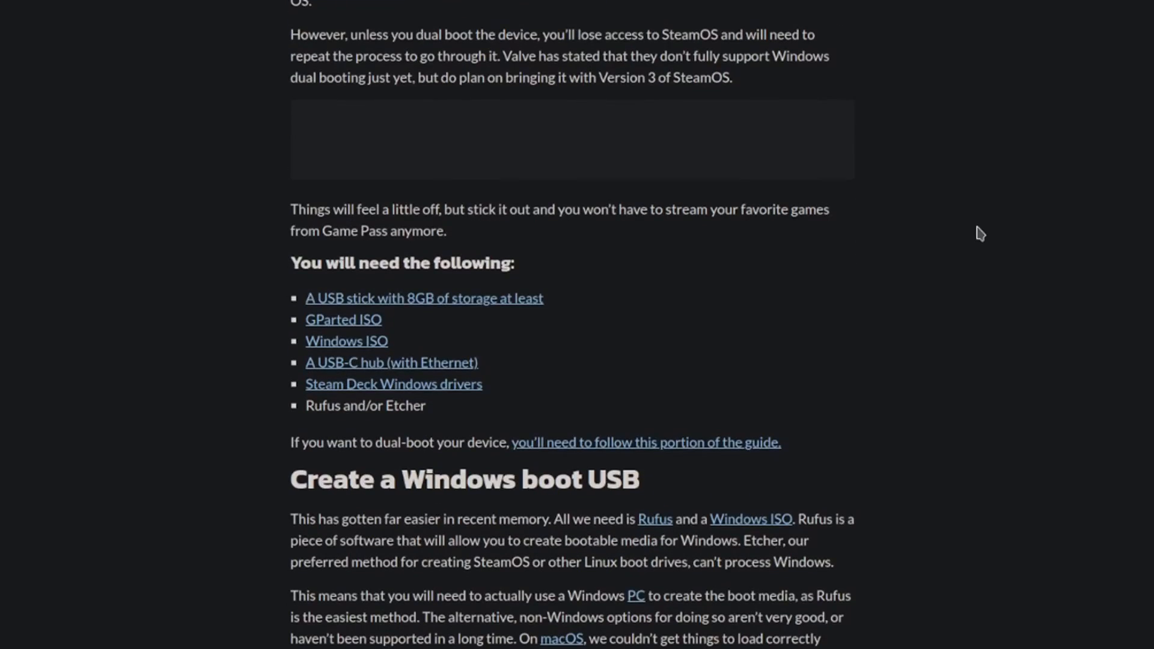
scroll(down, 3)
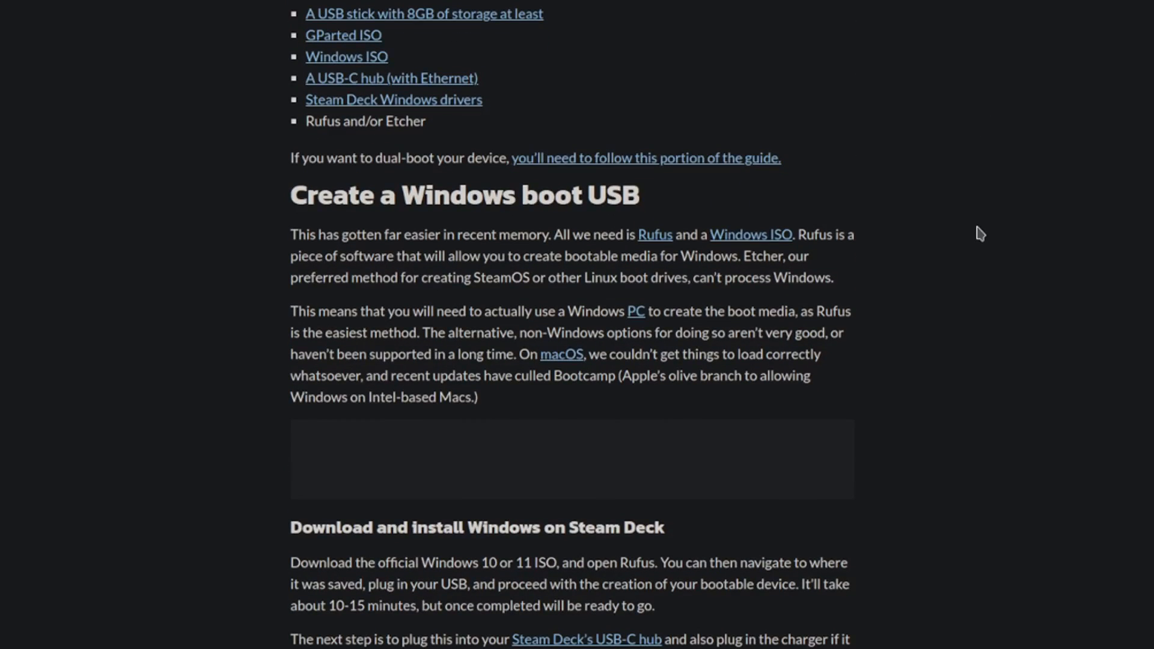
scroll(down, 3)
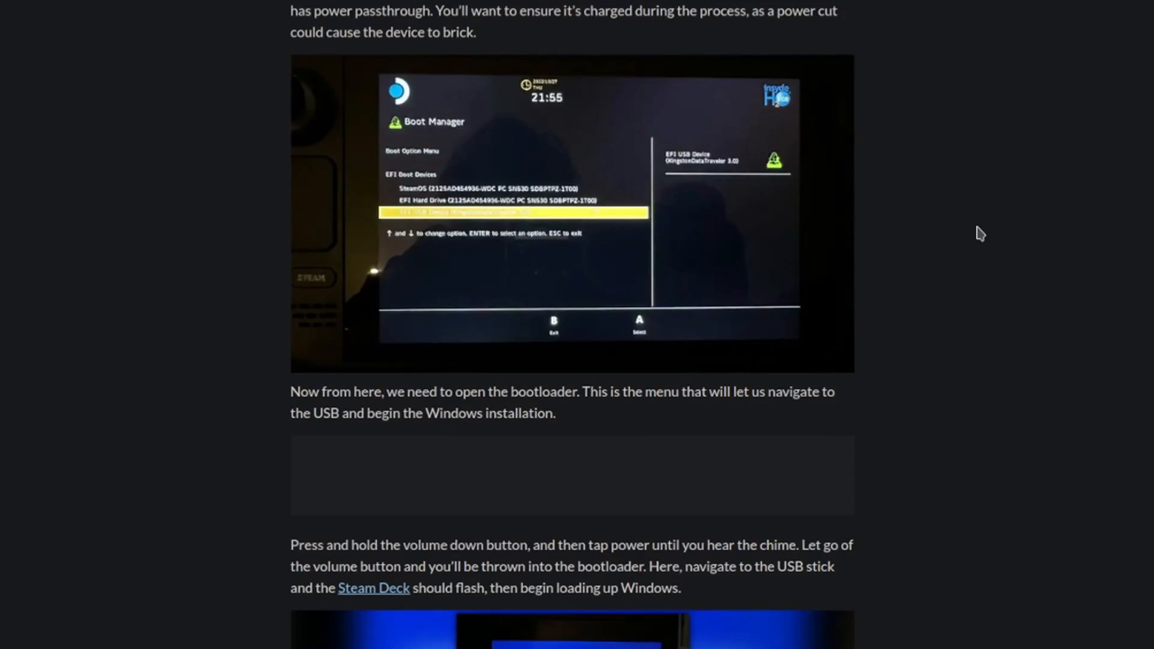